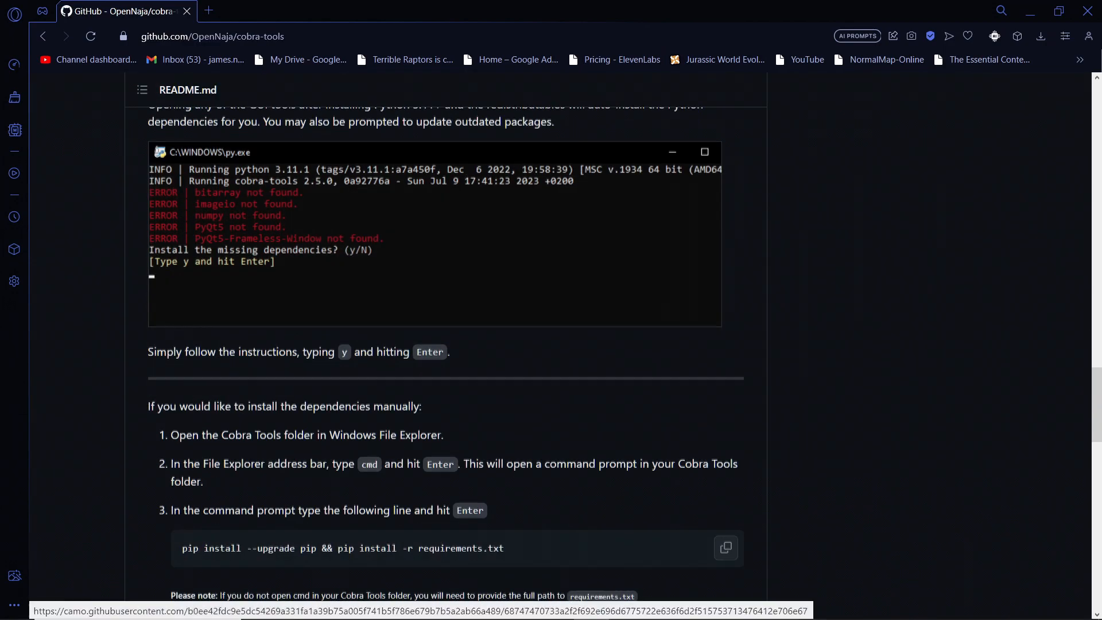
# Extract the downloaded cobra-tools-master (1).zip into its own folder with 7-Zip.
pyautogui.scroll(-3)
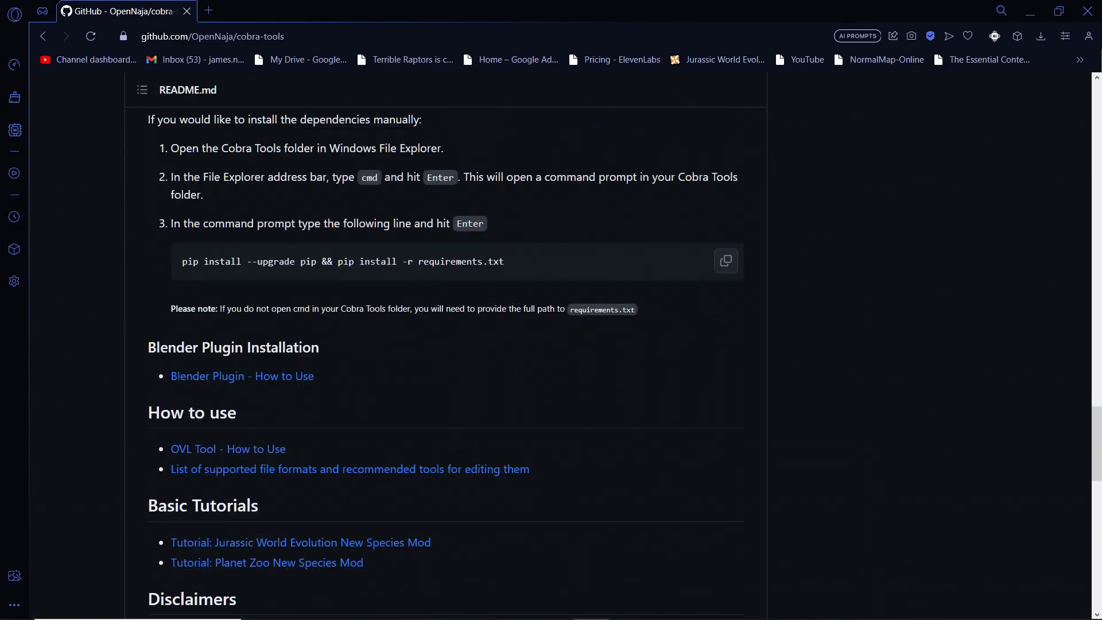
pyautogui.scroll(-3)
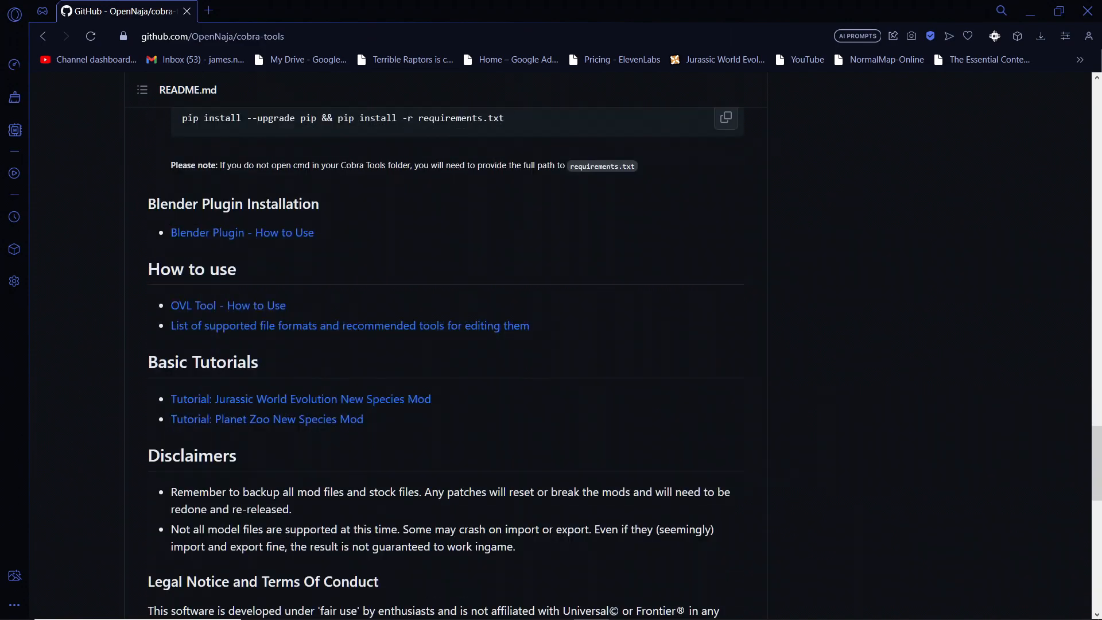
pyautogui.scroll(3)
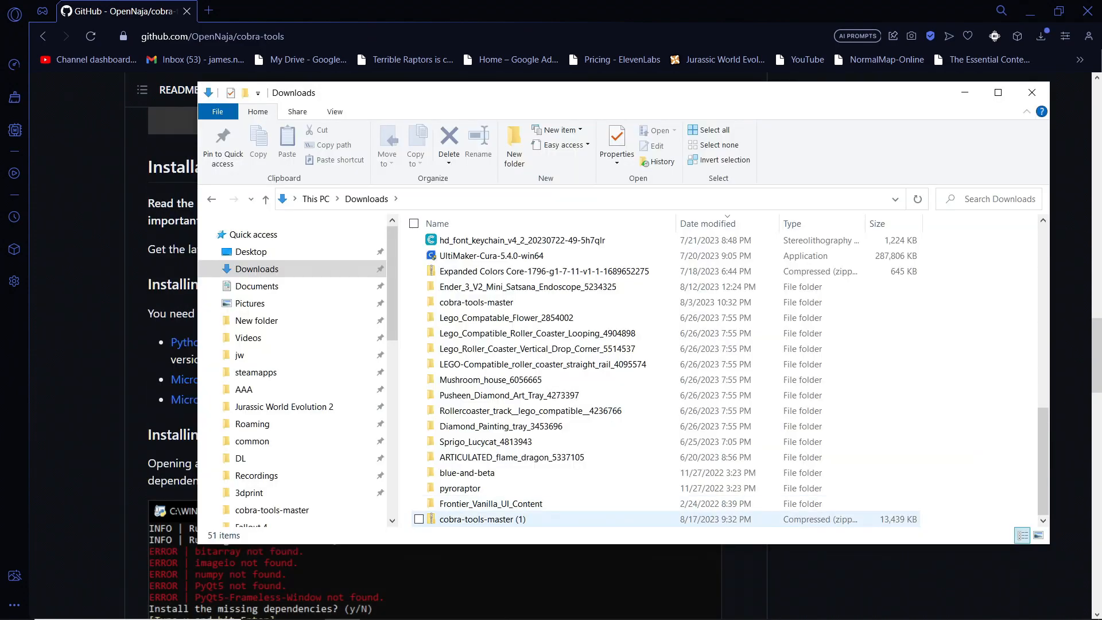
pyautogui.rightClick(482, 519)
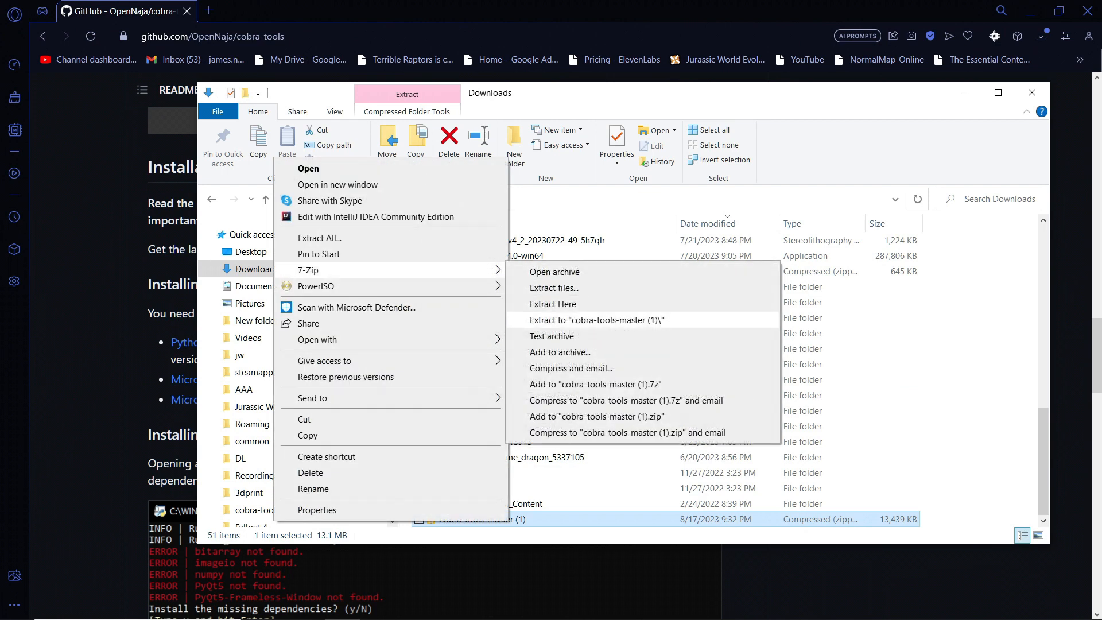
pyautogui.click(597, 319)
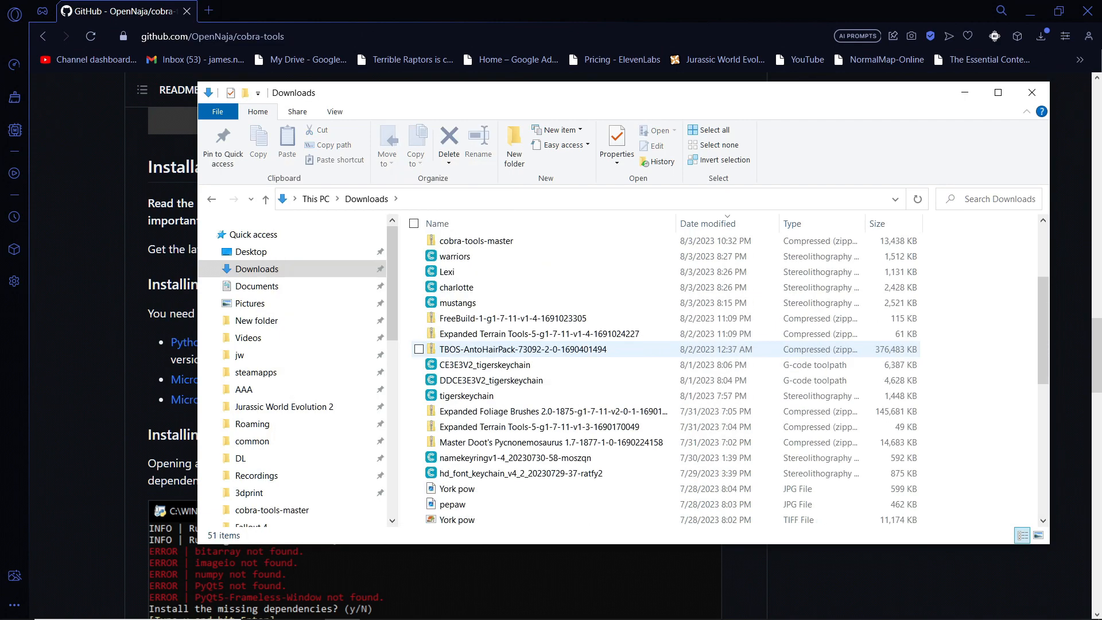
# Browse into cobra-tools-master.zip and its cobra-tools-master folder.
pyautogui.doubleClick(476, 241)
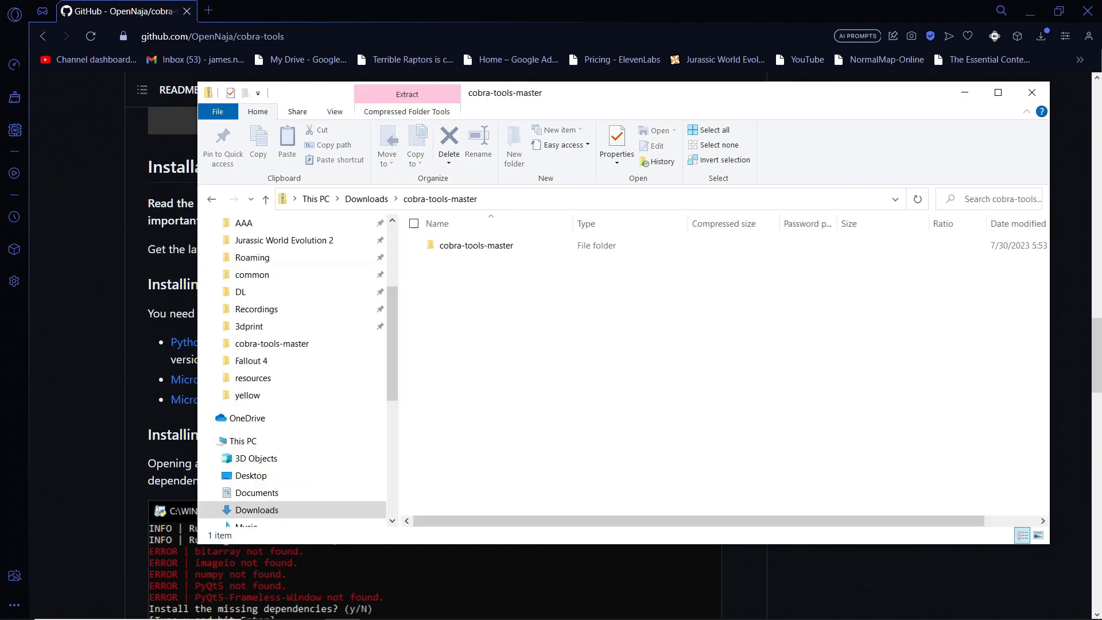
pyautogui.doubleClick(475, 245)
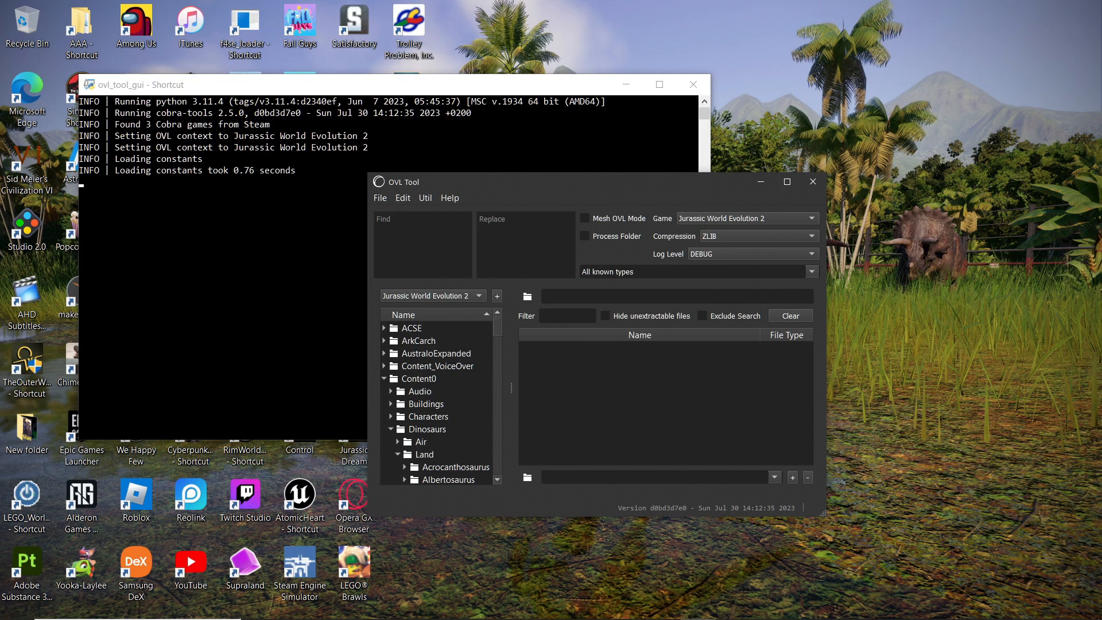
pyautogui.moveTo(812, 181)
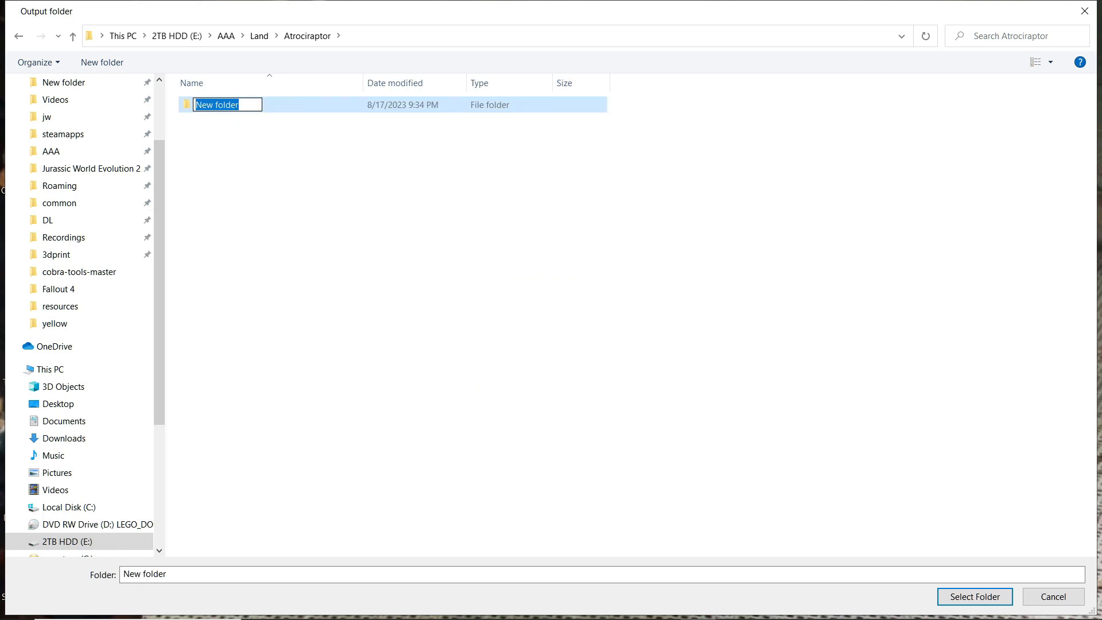
# Name the new output folder 'unpack', select it and extract Atrociraptor.ovl into it.
pyautogui.write('unpack')
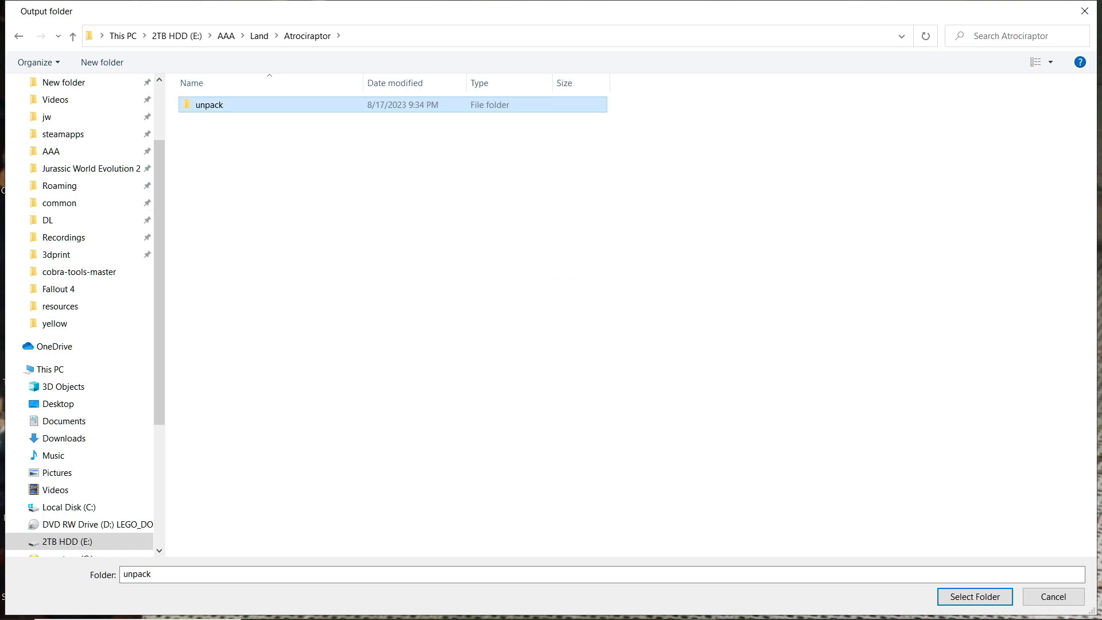
pyautogui.doubleClick(209, 105)
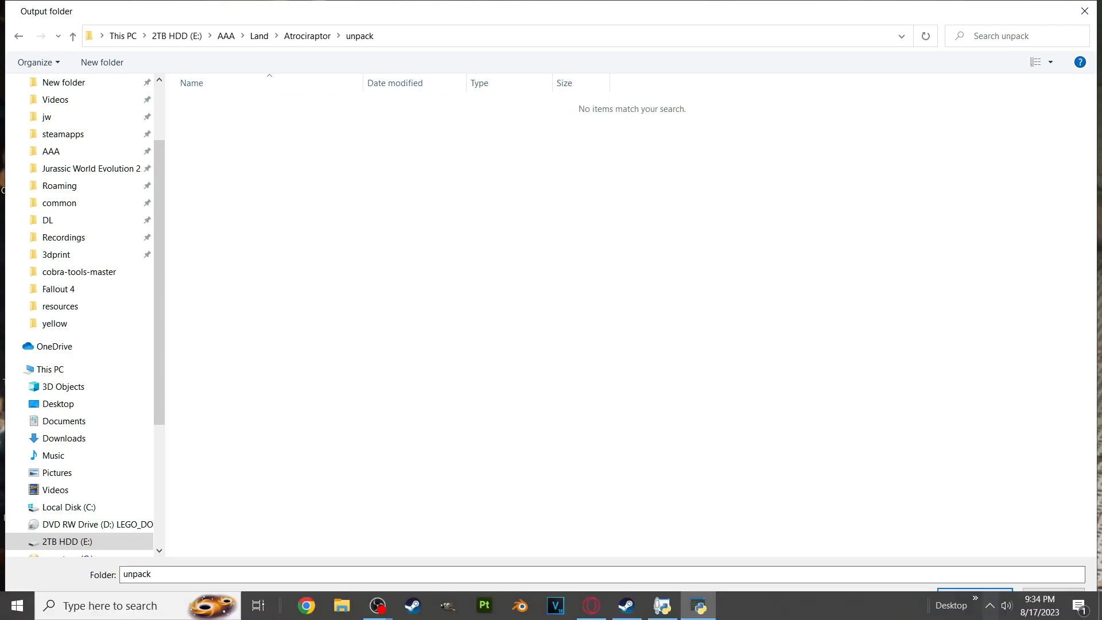
pyautogui.click(974, 596)
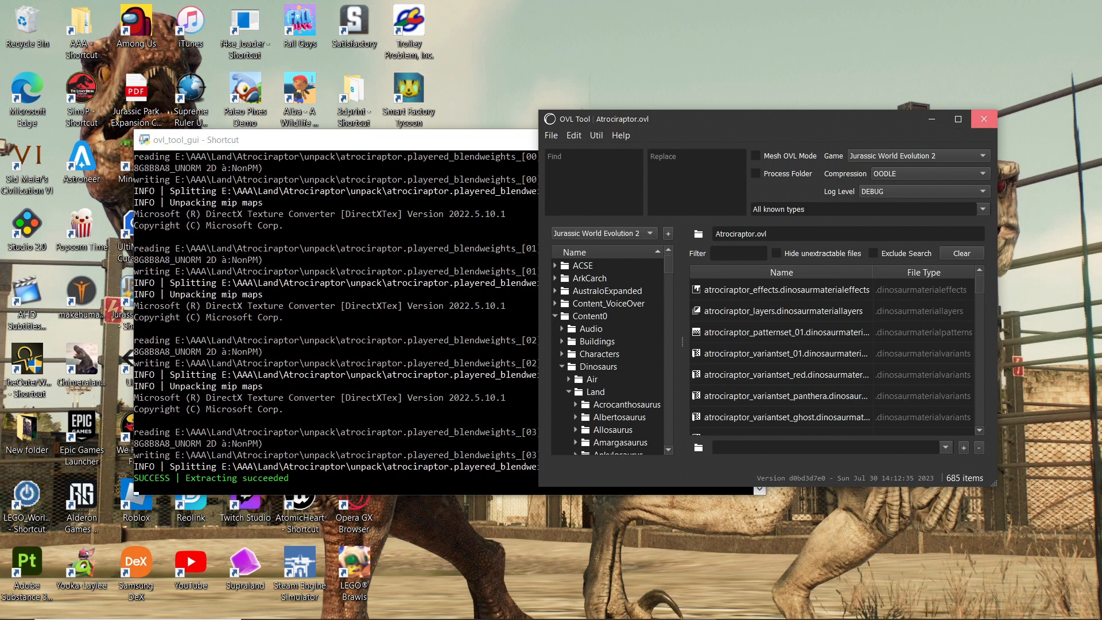
pyautogui.click(983, 118)
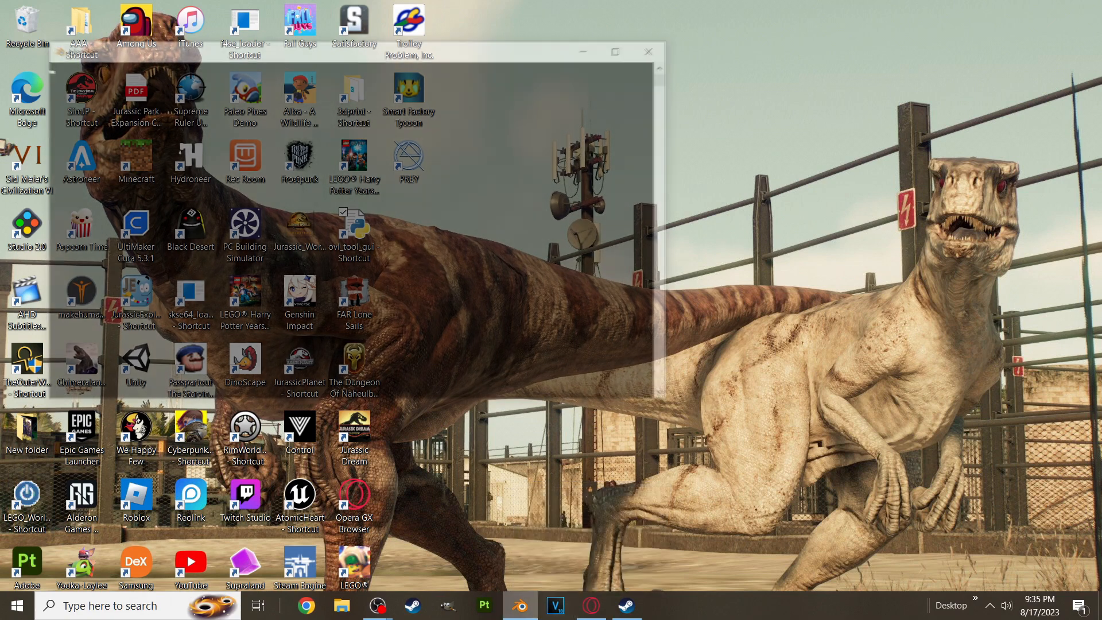
# Switch from the desktop to Blender.
pyautogui.click(516, 604)
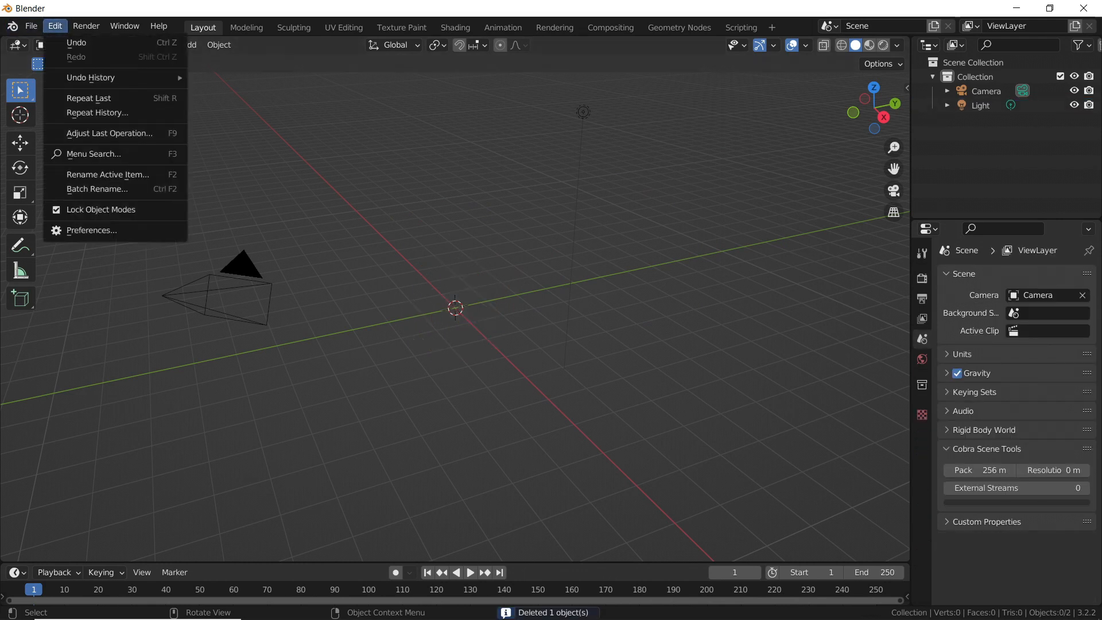
pyautogui.moveTo(77, 43)
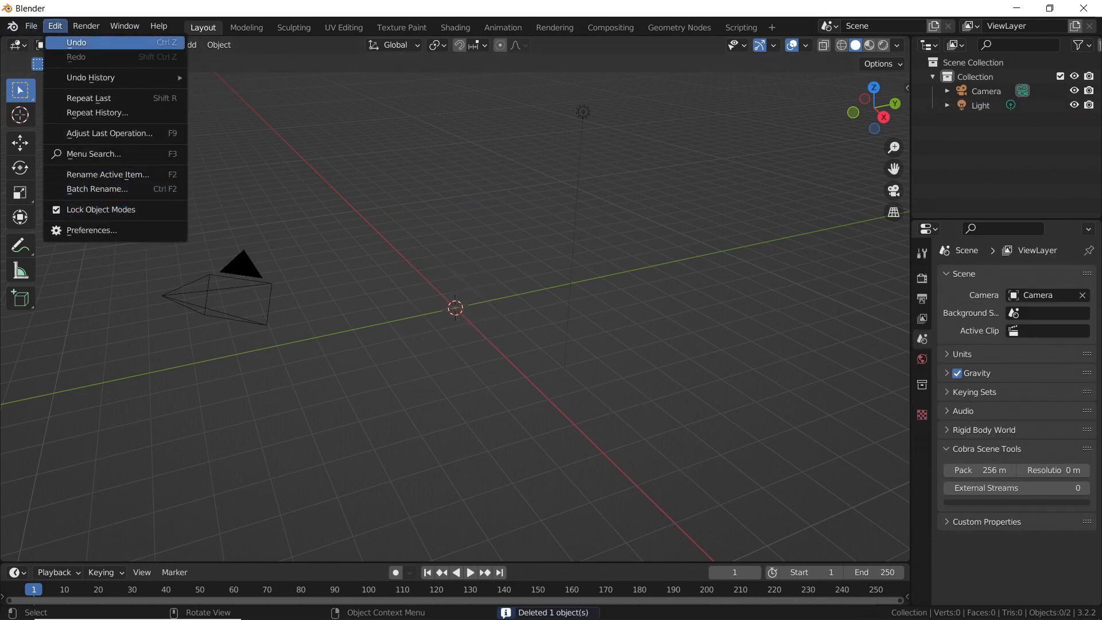
pyautogui.moveTo(92, 230)
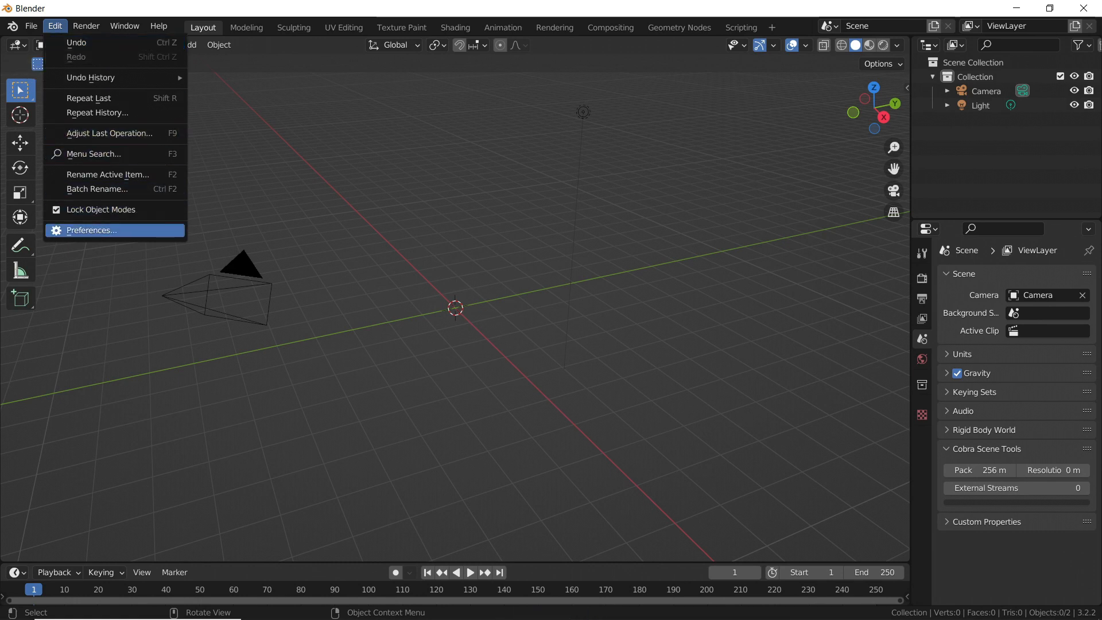
# In Preferences > Add-ons, browse Downloads to the cobra-tools-master.zip add-on file.
pyautogui.click(92, 230)
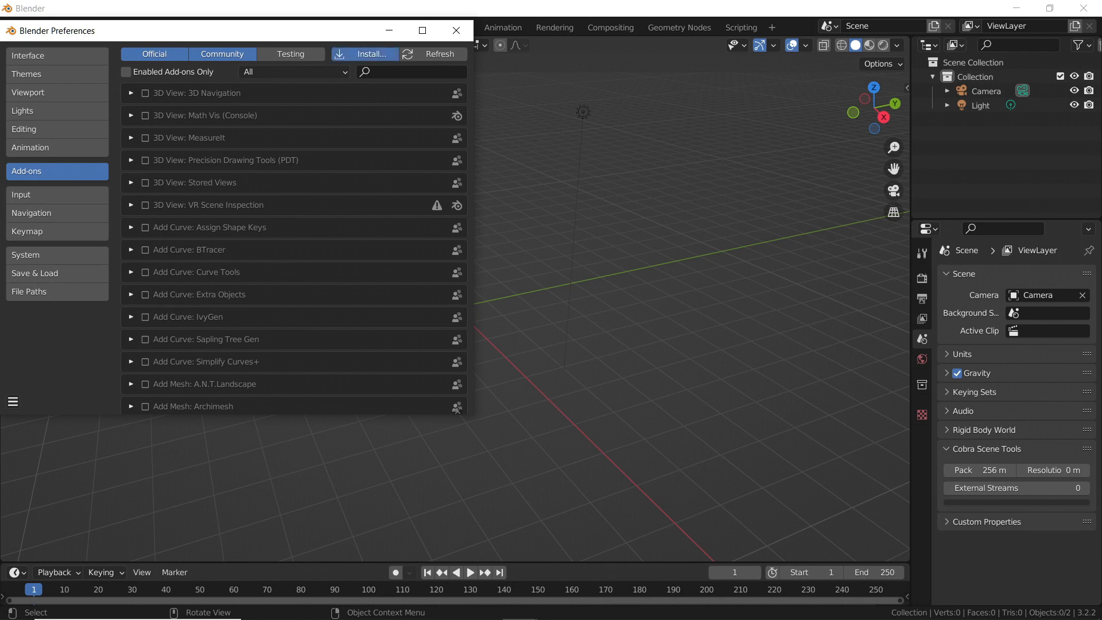
pyautogui.click(364, 54)
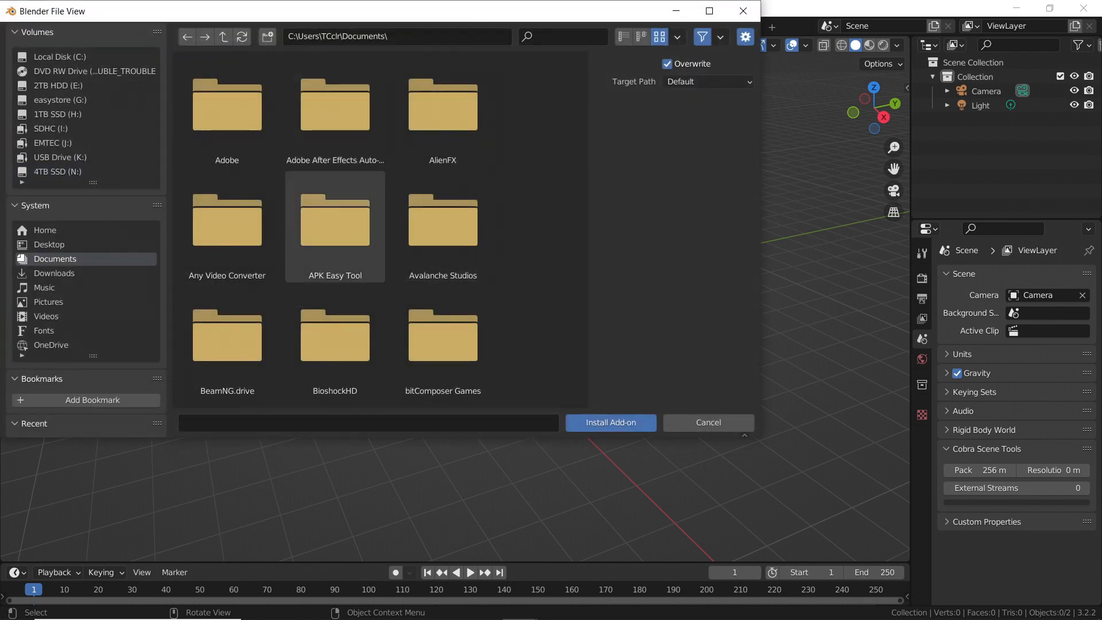
pyautogui.scroll(-3)
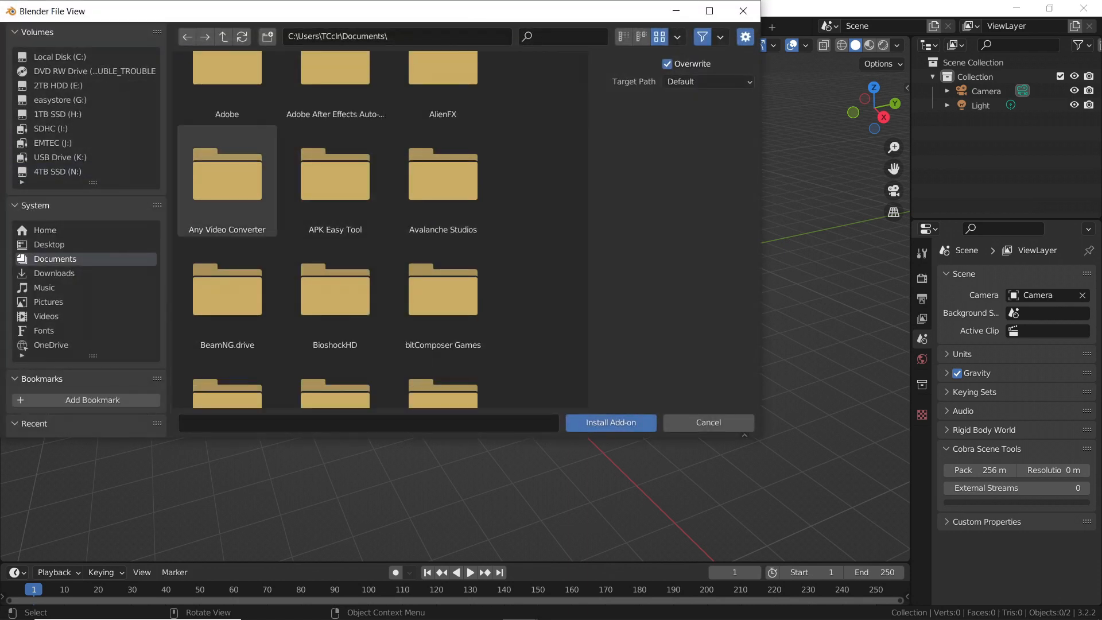
pyautogui.click(54, 273)
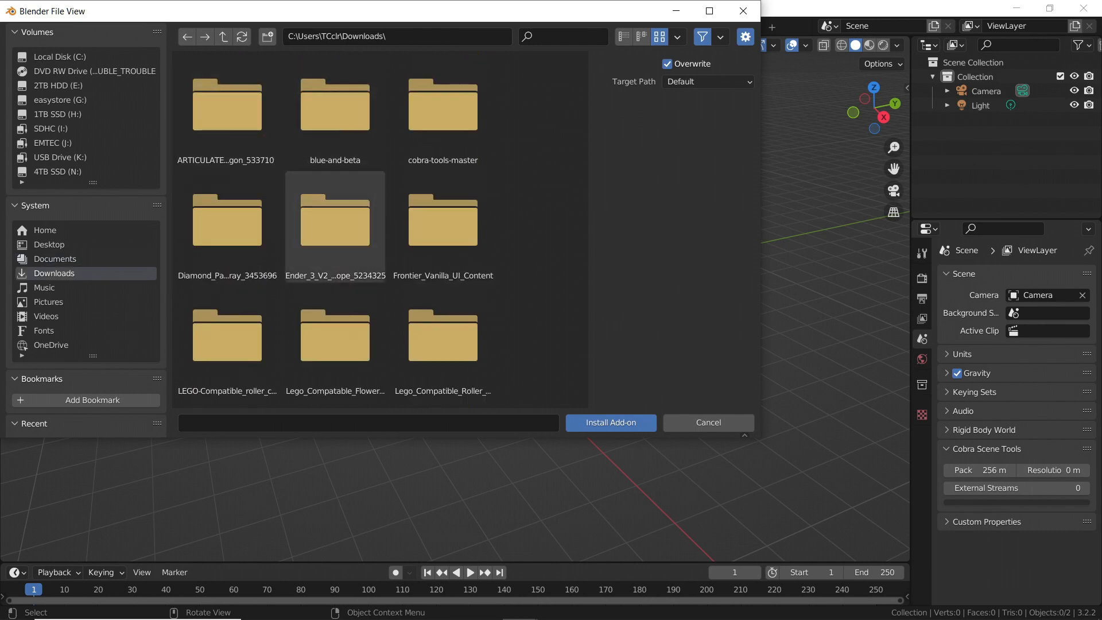
pyautogui.scroll(-3)
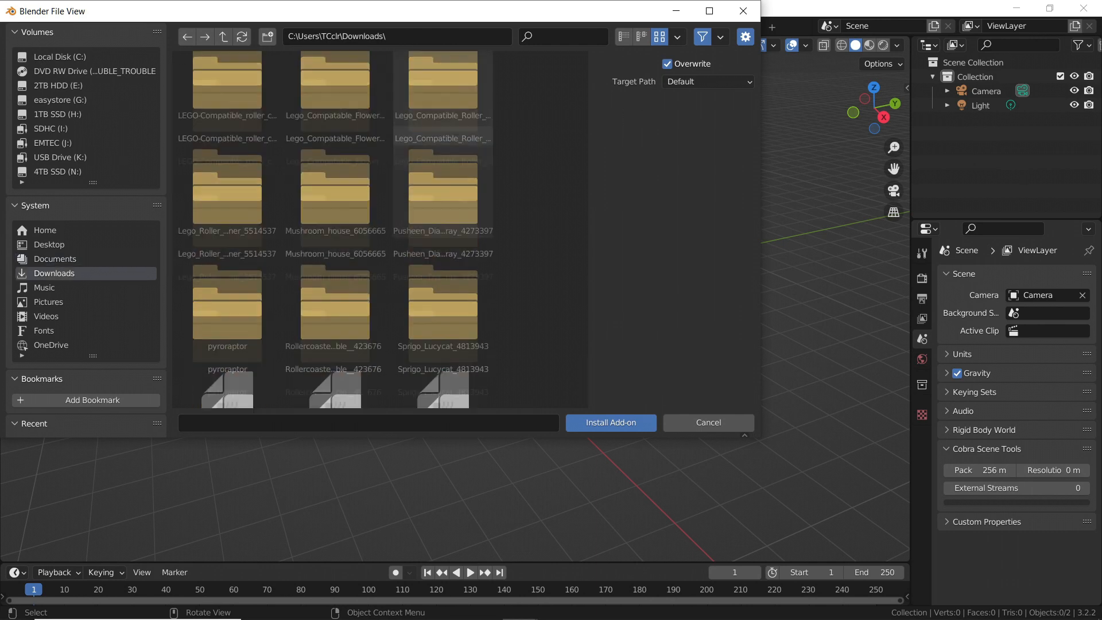
pyautogui.scroll(-3)
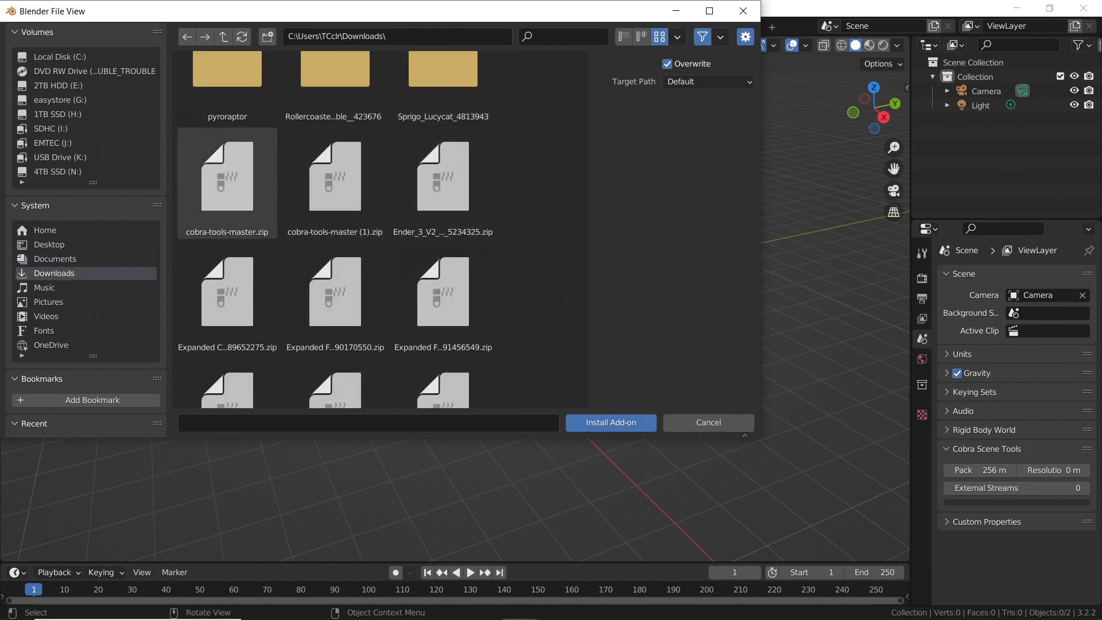
pyautogui.click(227, 178)
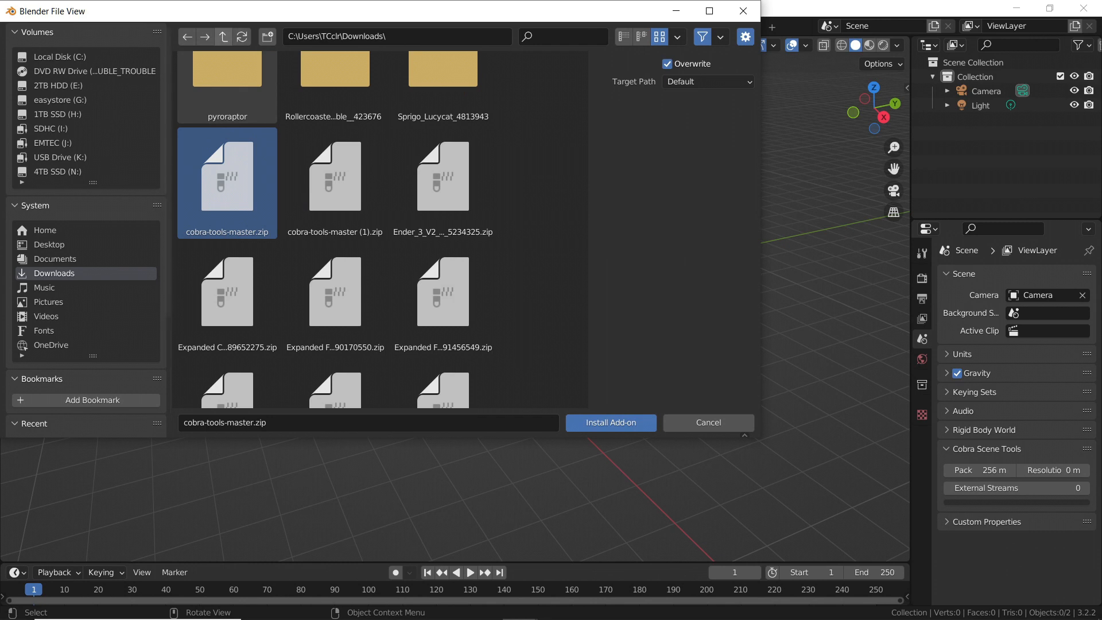
# Leave the add-on file browser and close Blender Preferences, back to the default scene.
pyautogui.click(57, 56)
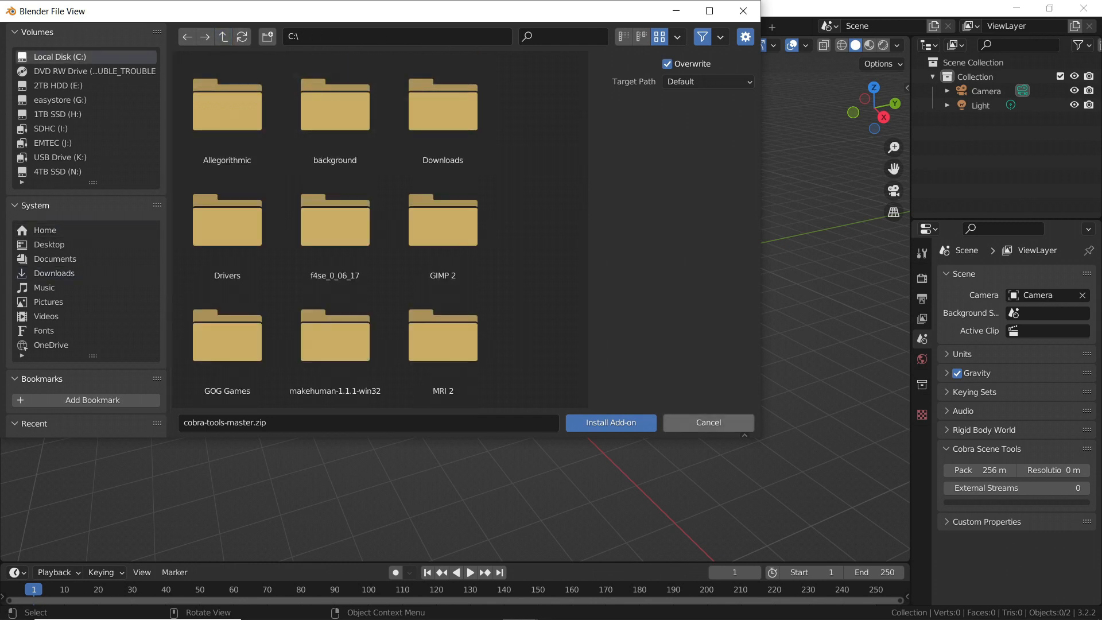
pyautogui.click(610, 422)
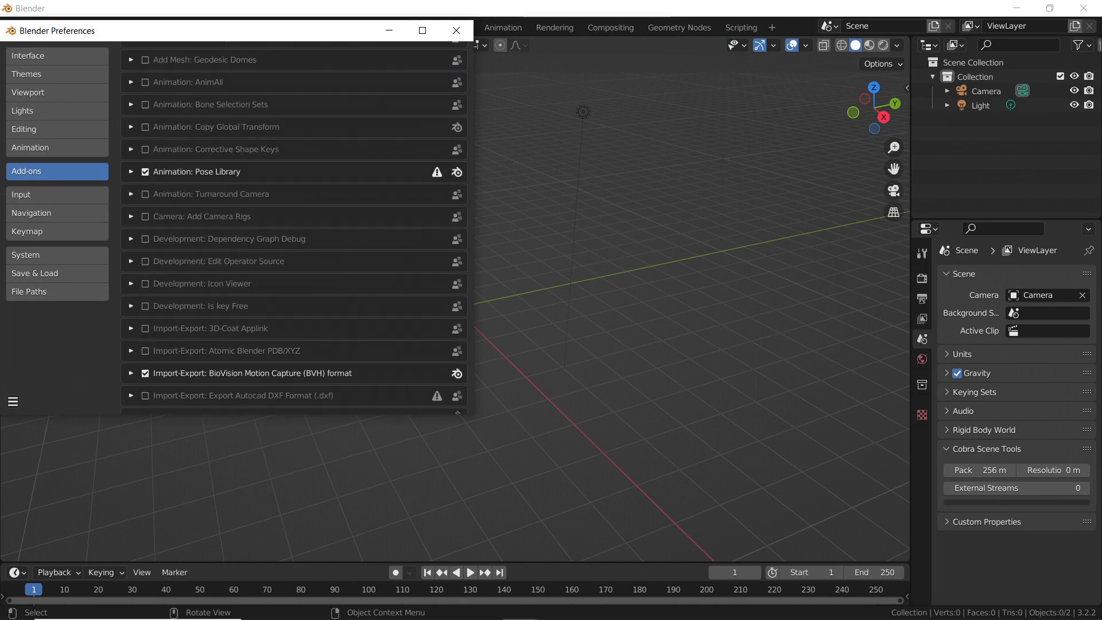
pyautogui.scroll(-3)
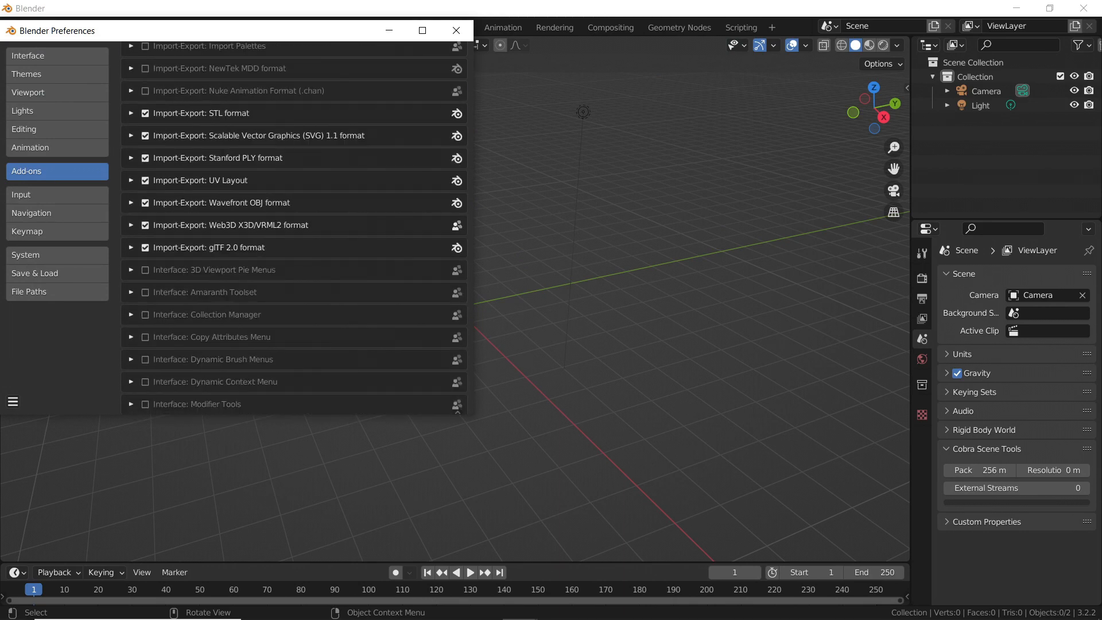
pyautogui.scroll(-3)
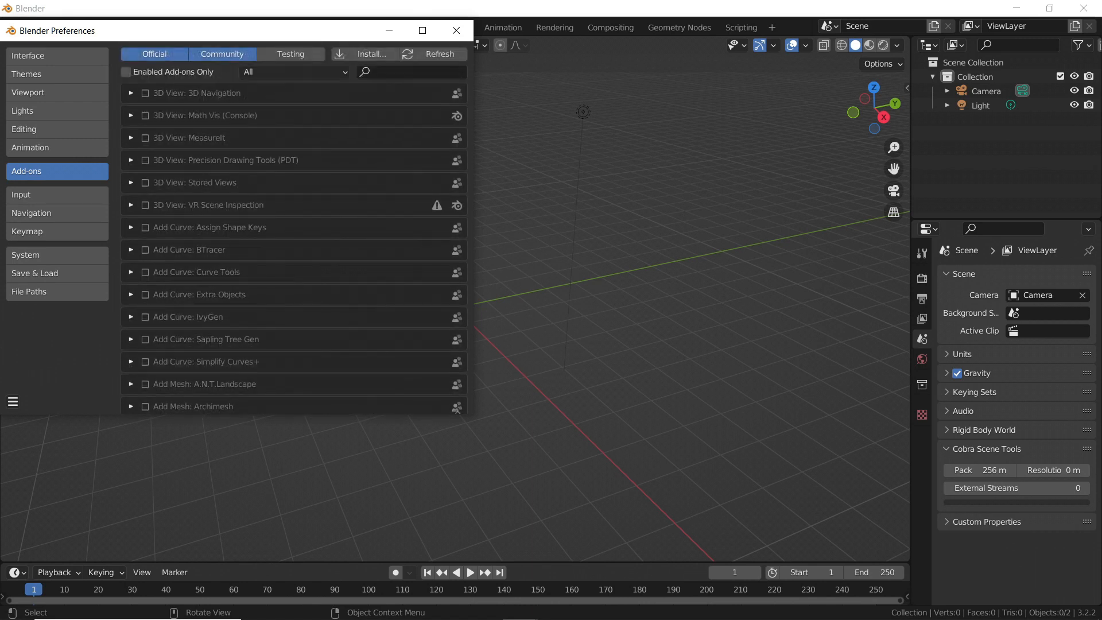
pyautogui.click(456, 30)
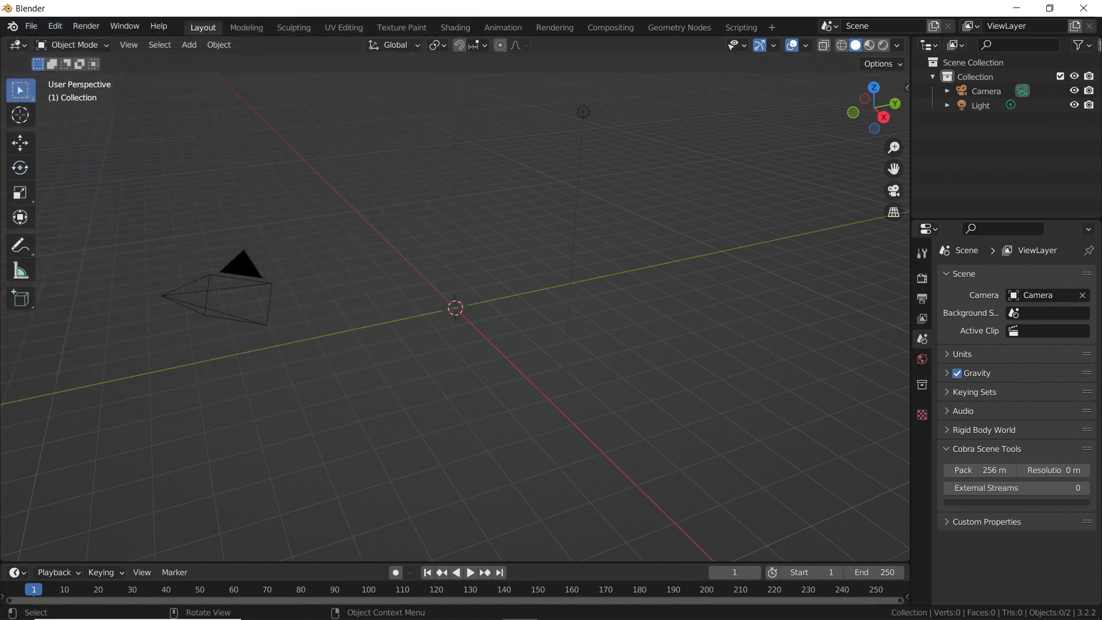
# Start a Cobra Model (.ms2) import and navigate up to the Land folder.
pyautogui.click(31, 25)
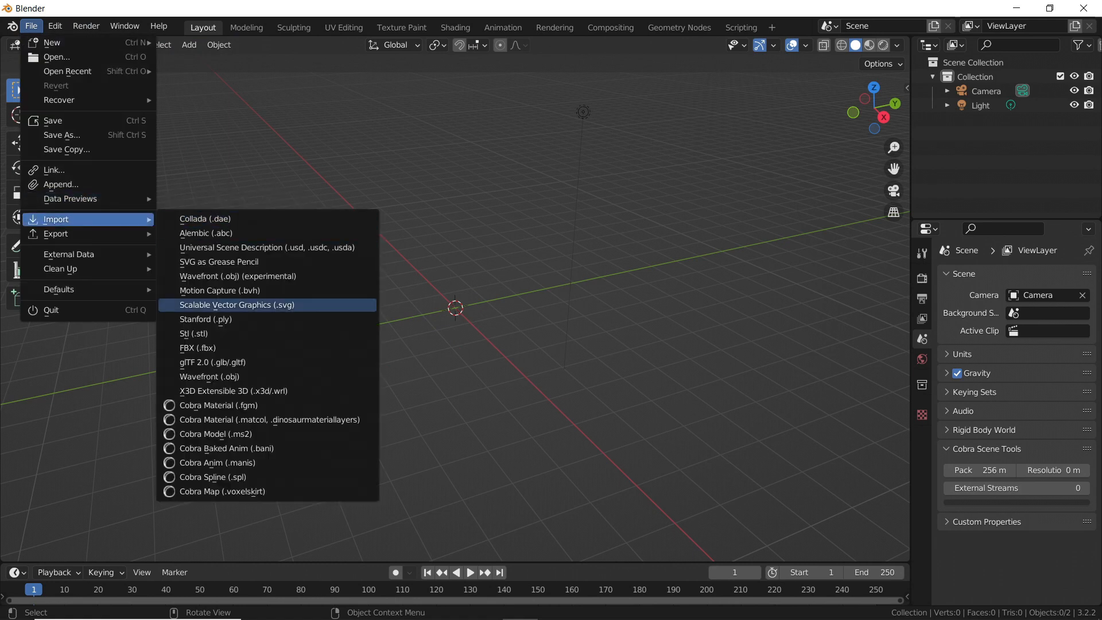
pyautogui.moveTo(216, 434)
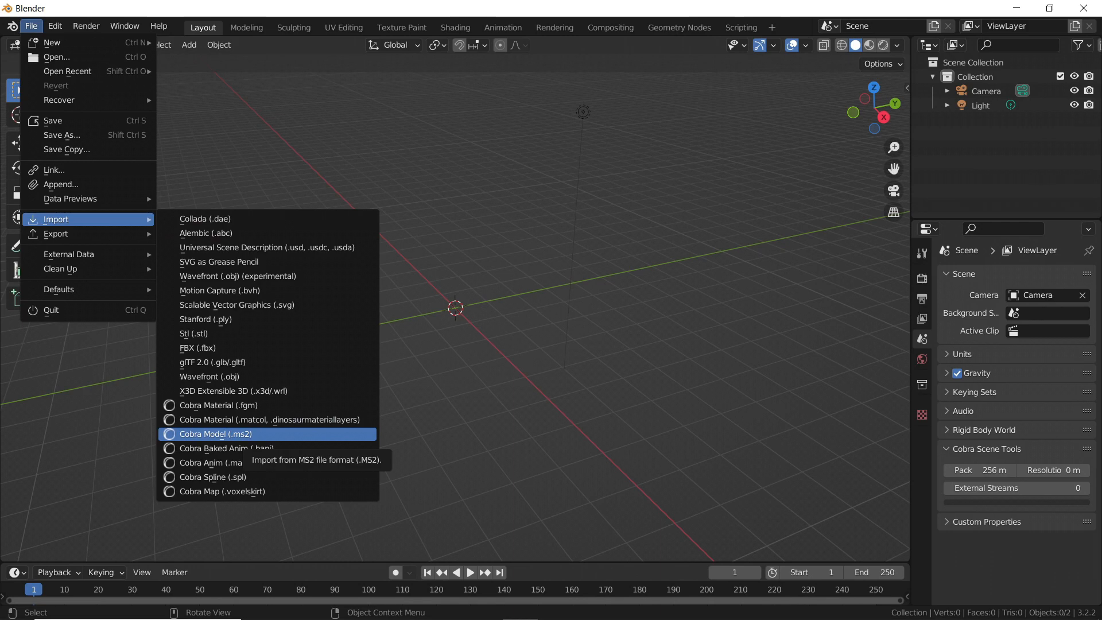
pyautogui.click(209, 433)
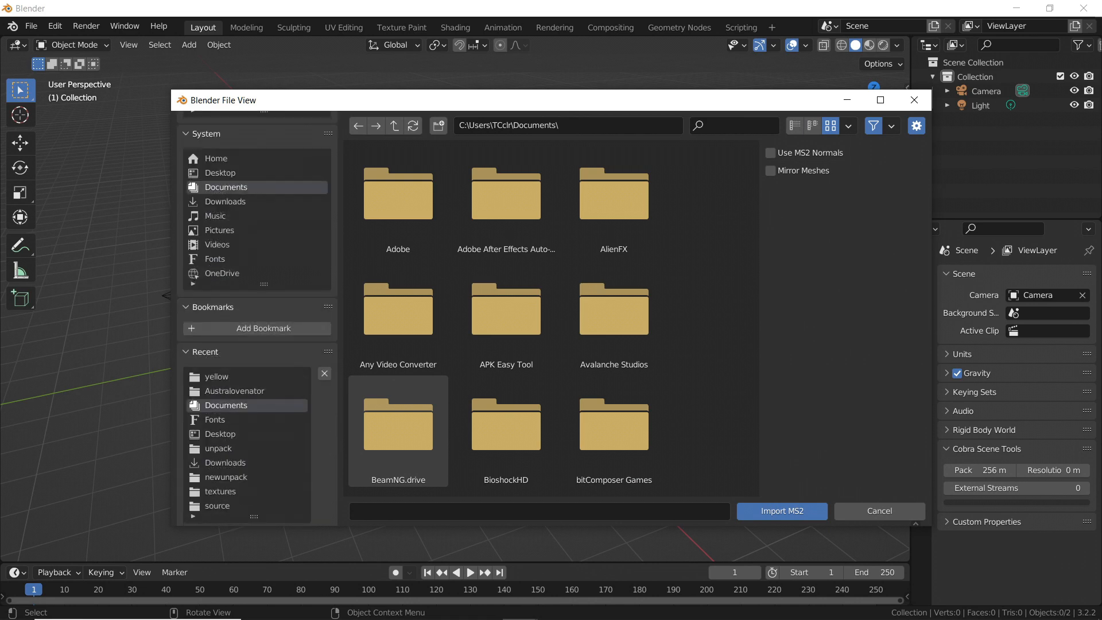
pyautogui.click(234, 390)
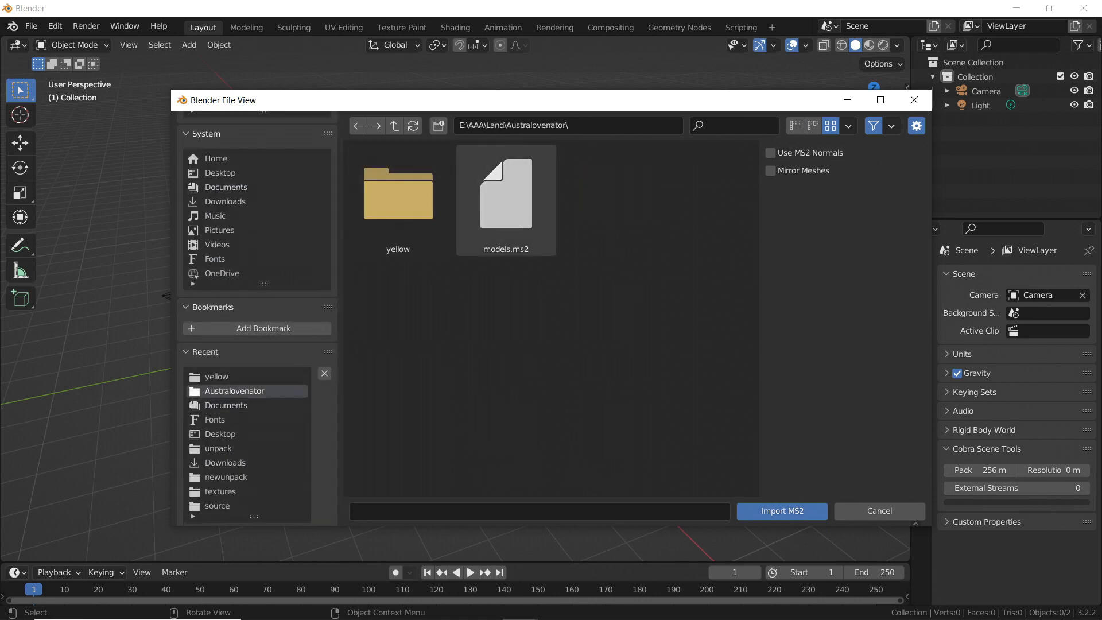
pyautogui.click(395, 126)
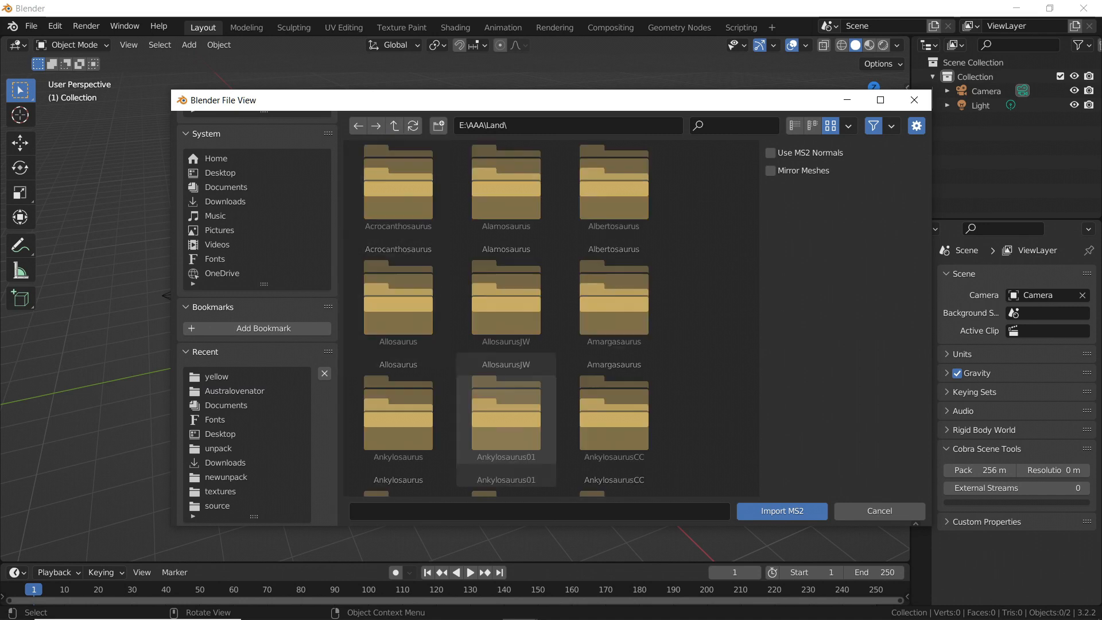
# Import models.ms2 from the Atrociraptor unpack folder.
pyautogui.scroll(-3)
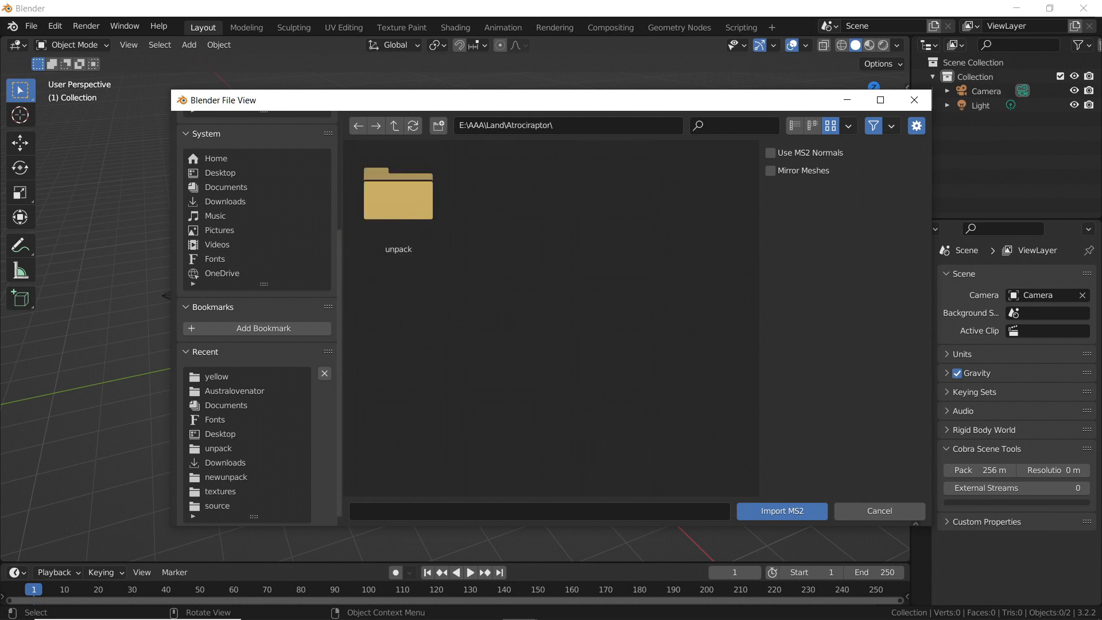
pyautogui.doubleClick(397, 193)
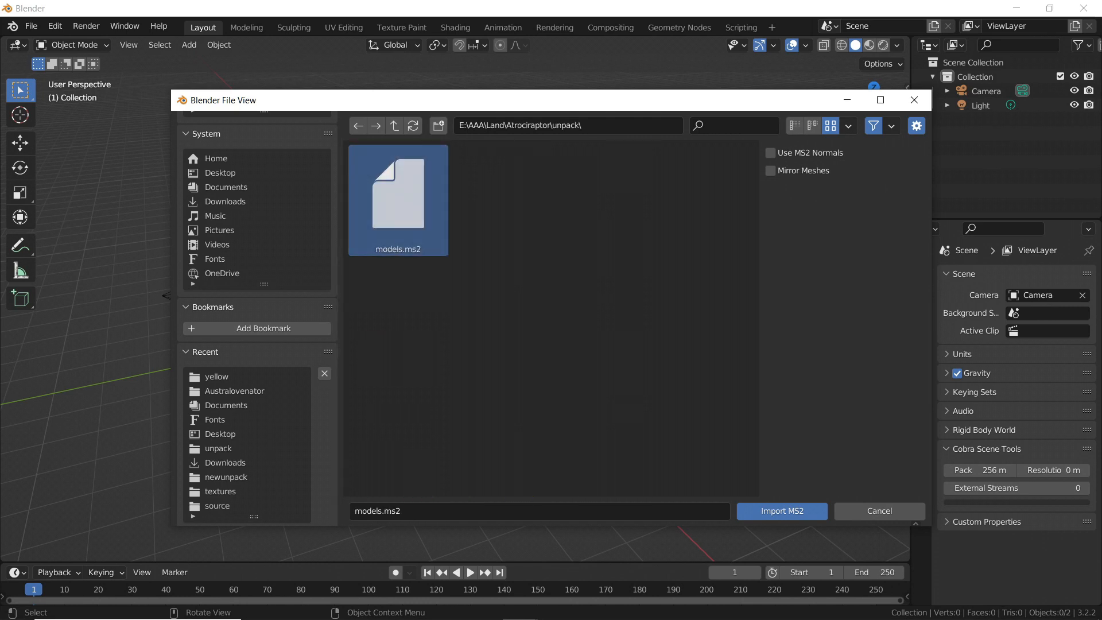
pyautogui.moveTo(782, 511)
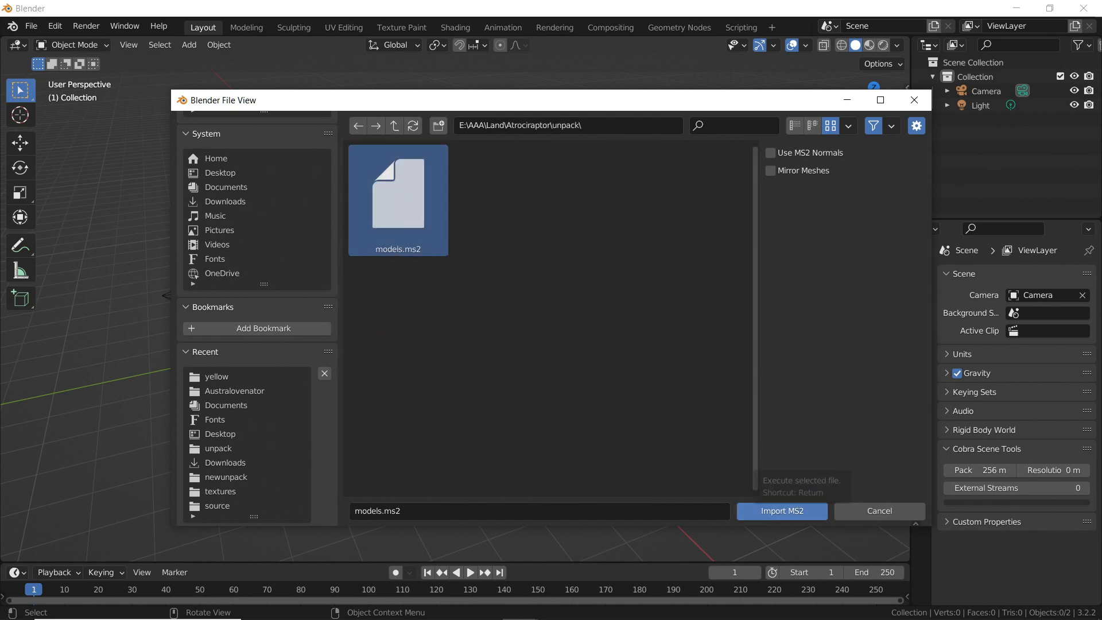
pyautogui.click(782, 511)
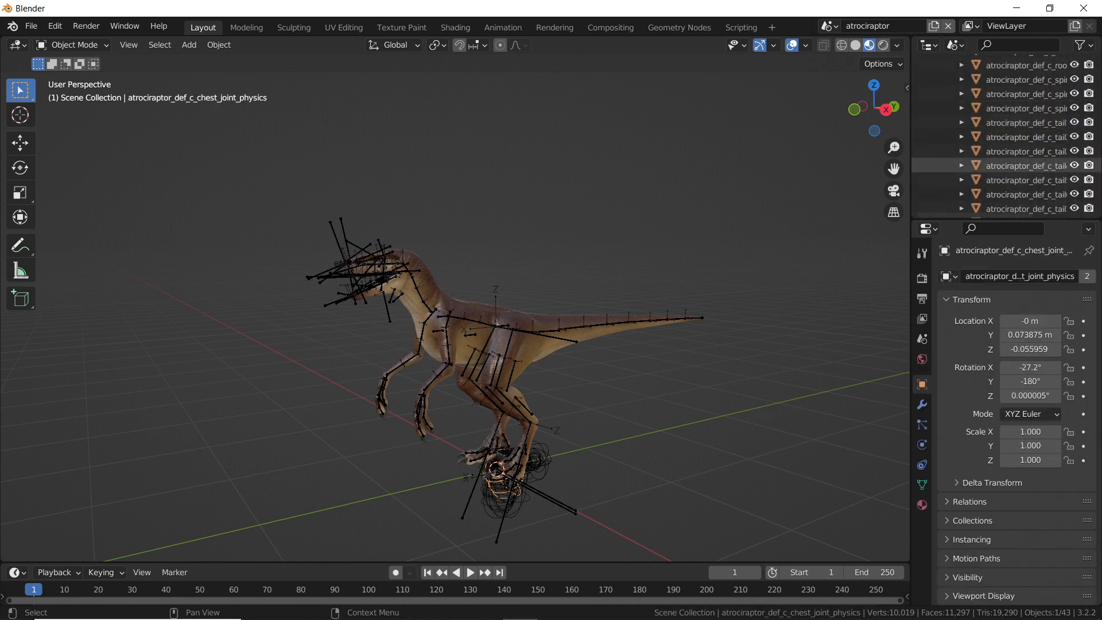
# Select the lod1–lod5 meshes for removal, keeping lod0, and start a Wavefront OBJ export.
pyautogui.scroll(-3)
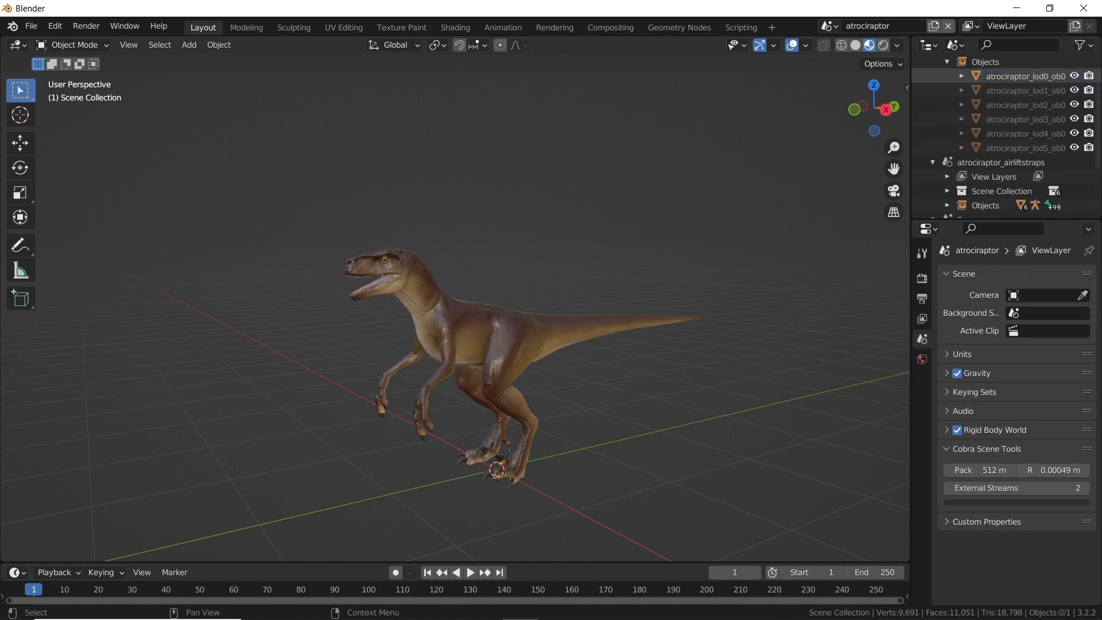
pyautogui.click(1025, 90)
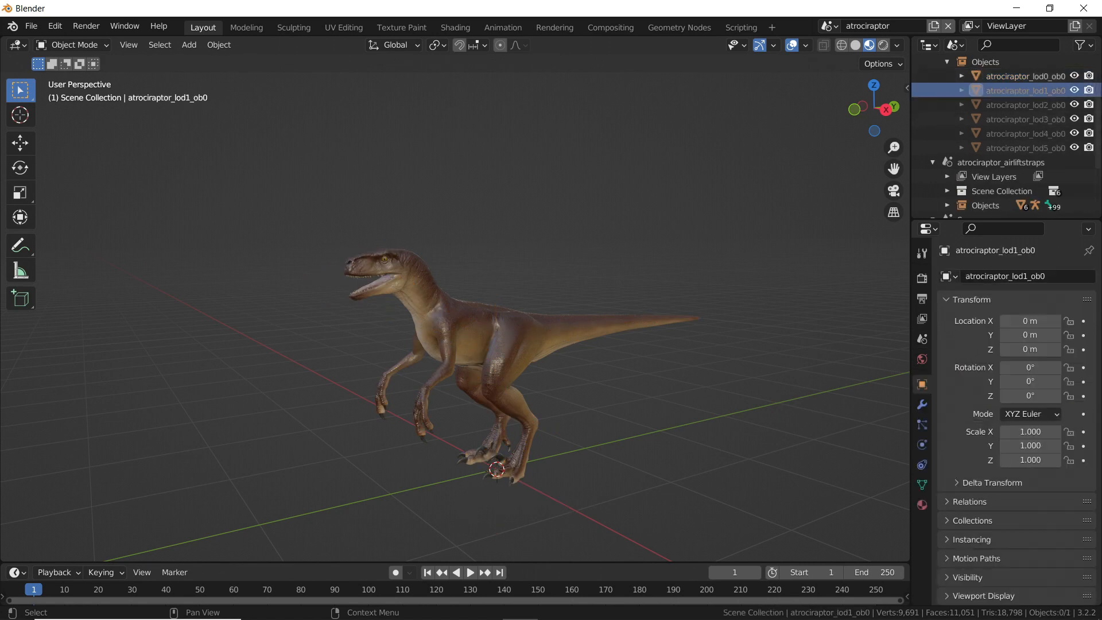
pyautogui.click(1026, 147)
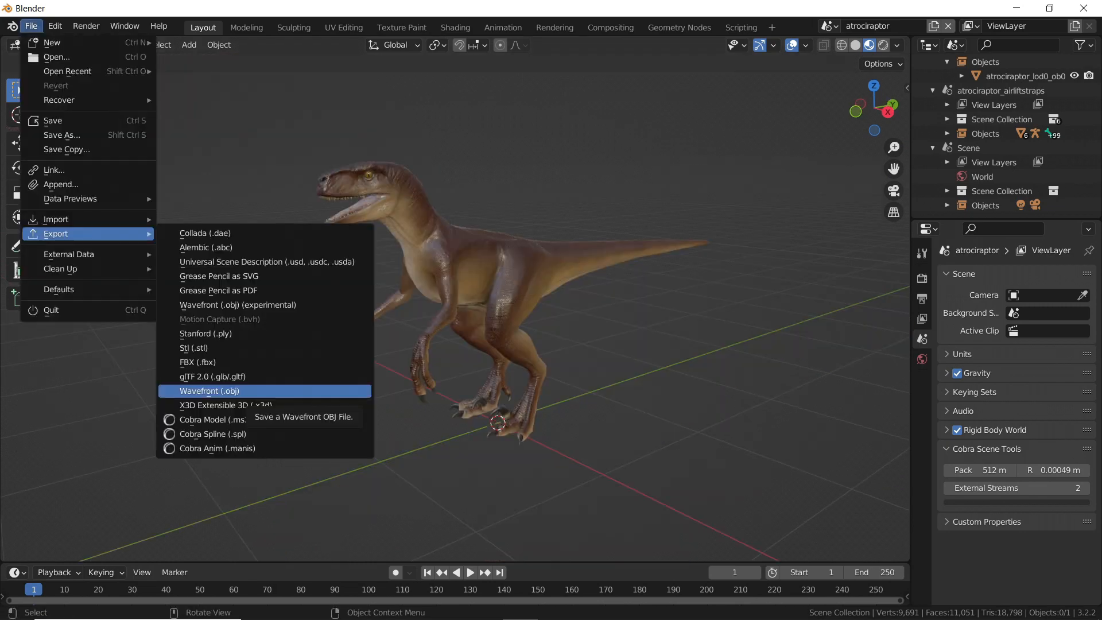
pyautogui.click(209, 390)
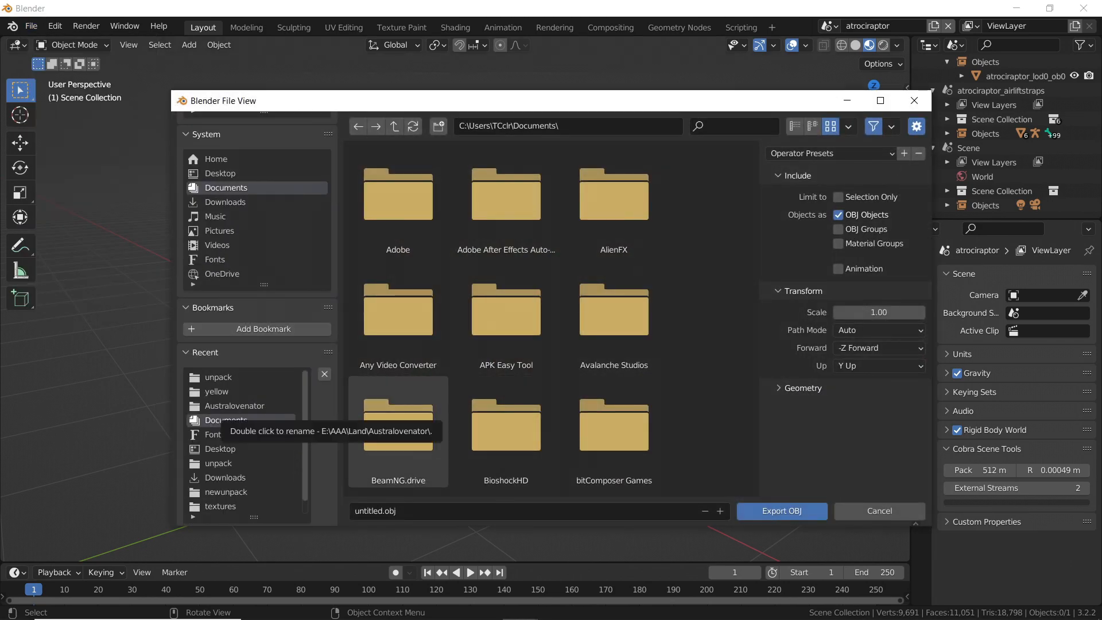
# Export the model as atroci.obj into the Atrociraptor unpack folder.
pyautogui.click(218, 376)
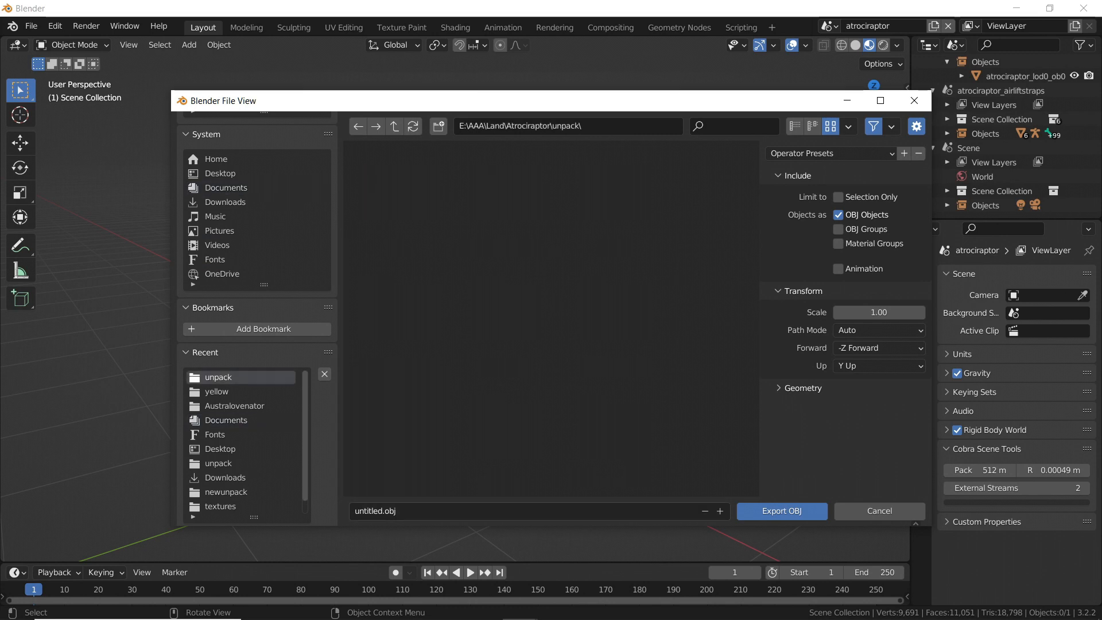
pyautogui.doubleClick(374, 511)
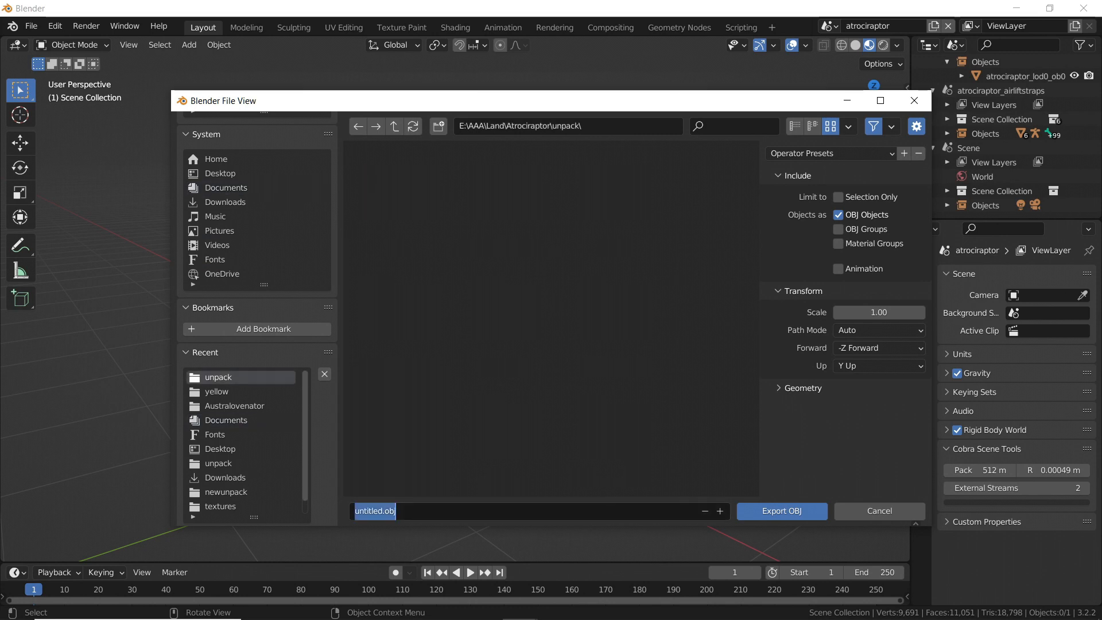
pyautogui.write('atroc')
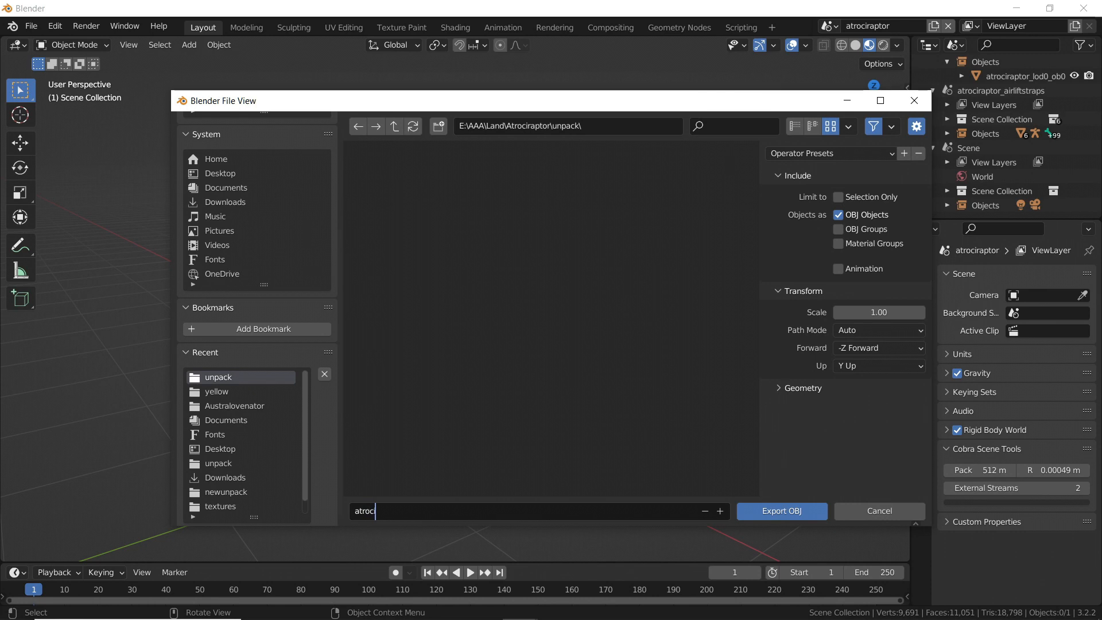
pyautogui.write('i')
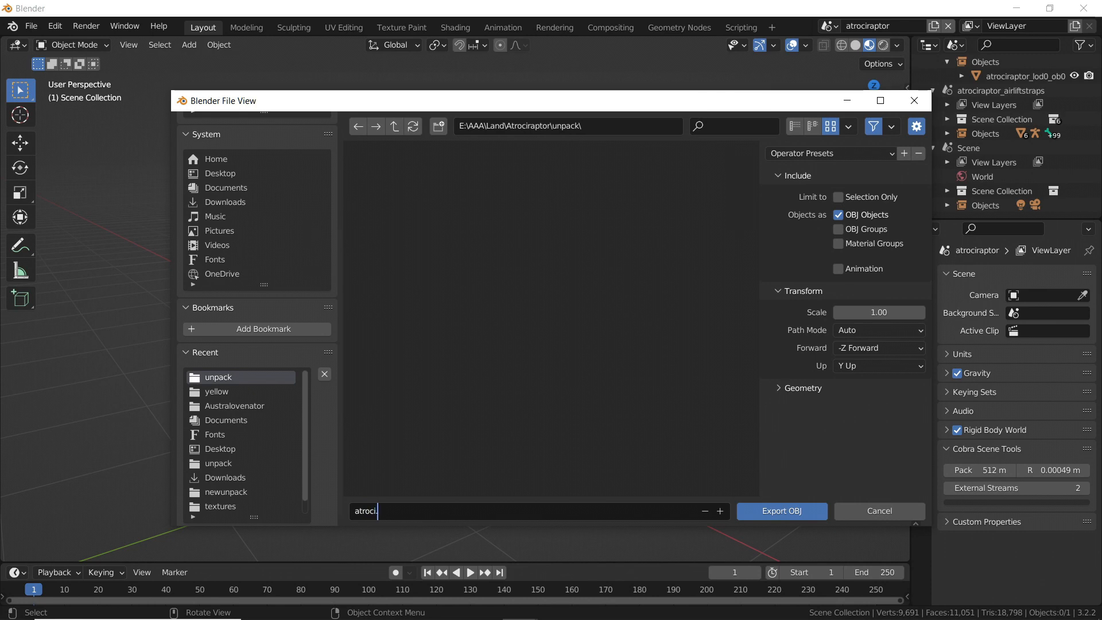
pyautogui.write('.obj')
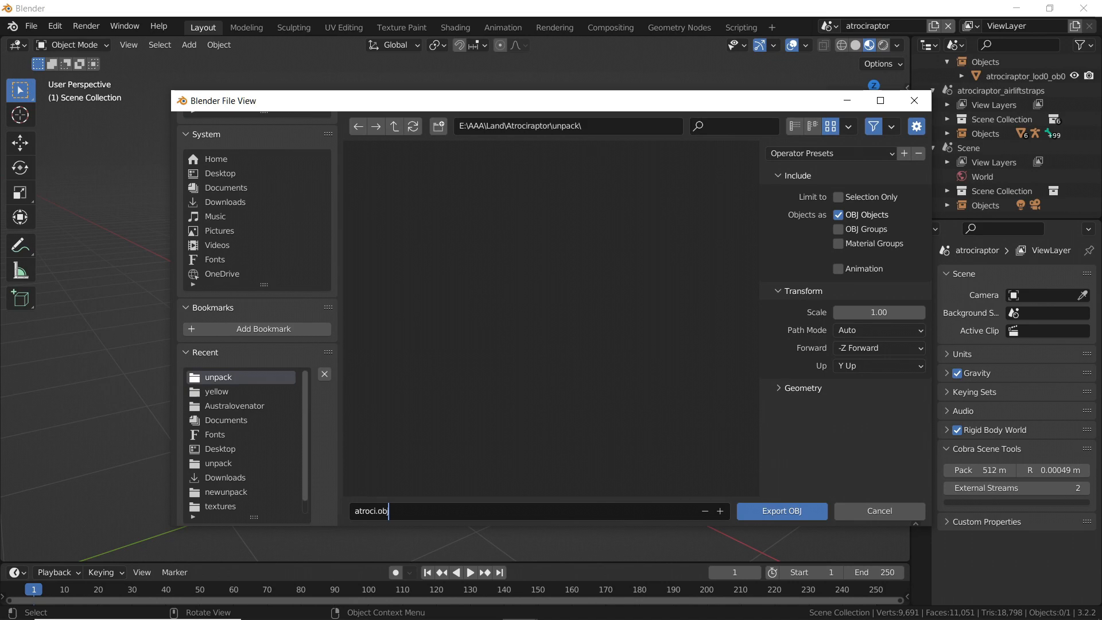
pyautogui.click(782, 510)
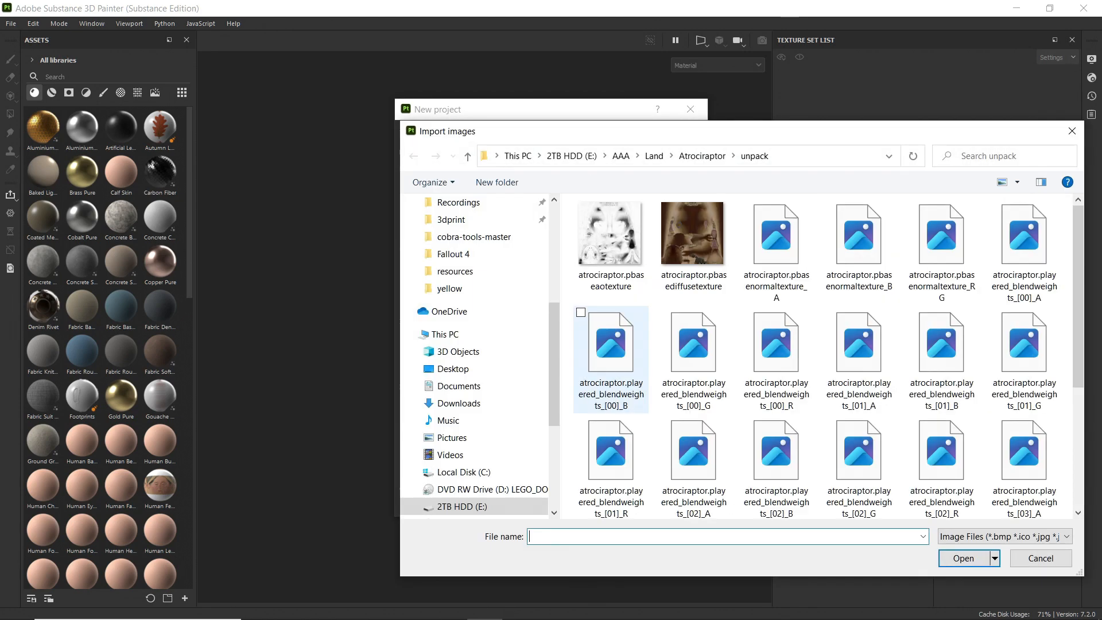
# Add pbasenormaltexture_RG as the normal map and create the project on atroci.obj.
pyautogui.click(941, 232)
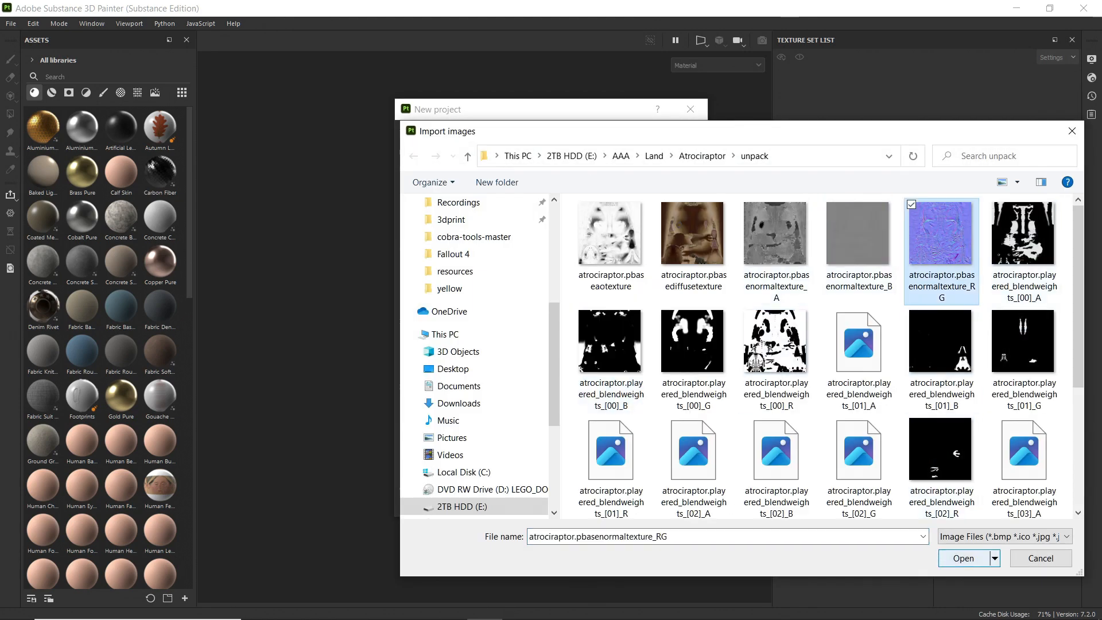
pyautogui.click(963, 557)
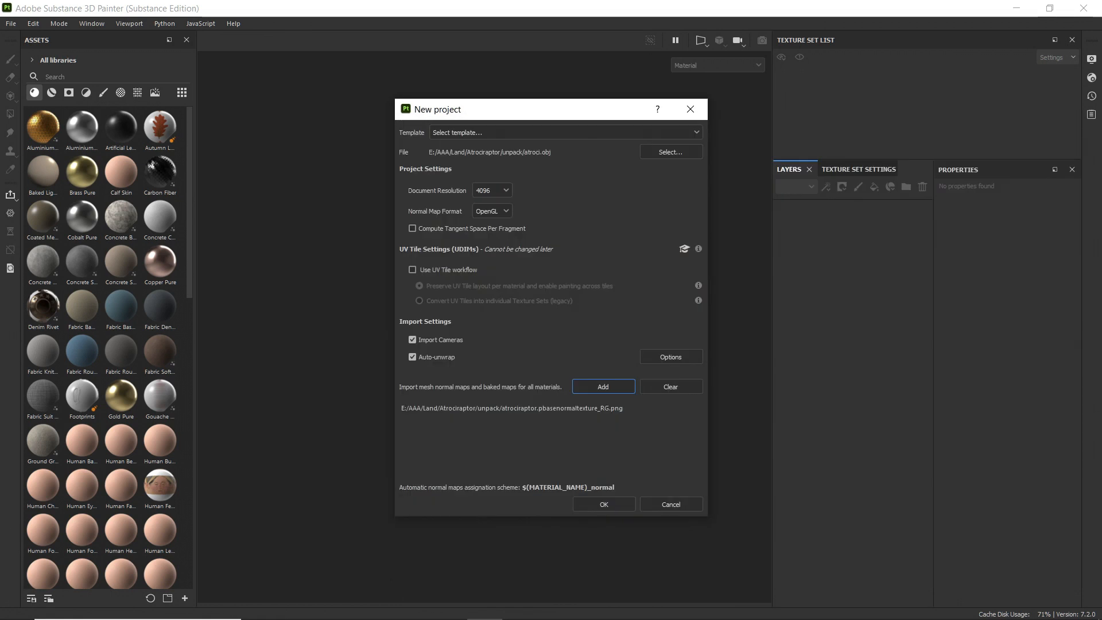
pyautogui.click(603, 503)
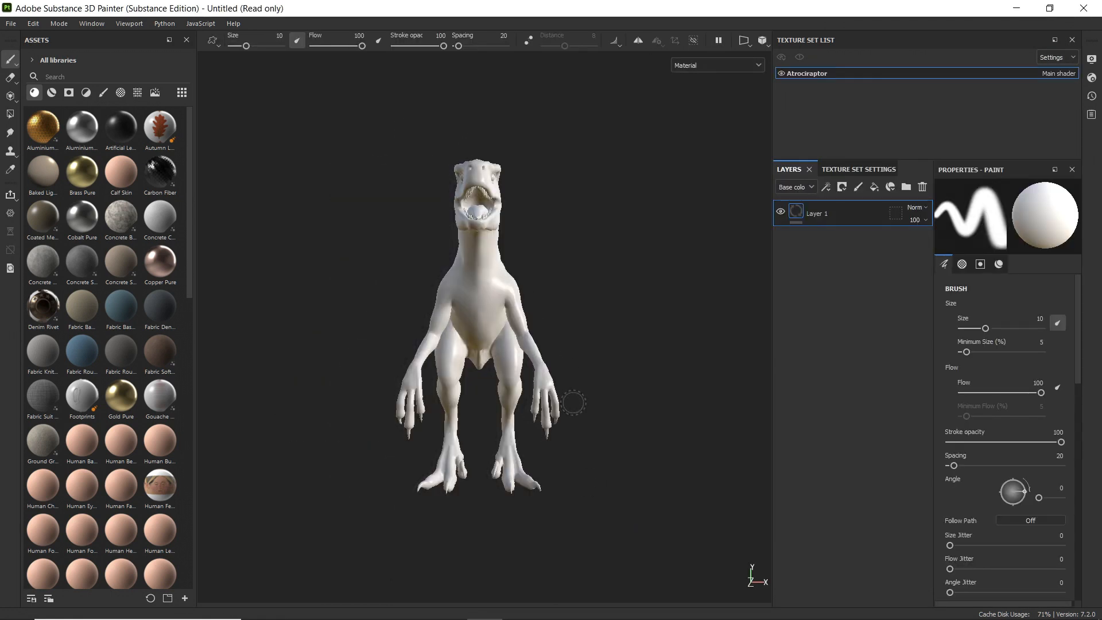
# Show the Atrociraptor texture set settings and bring up resource importing.
pyautogui.click(858, 169)
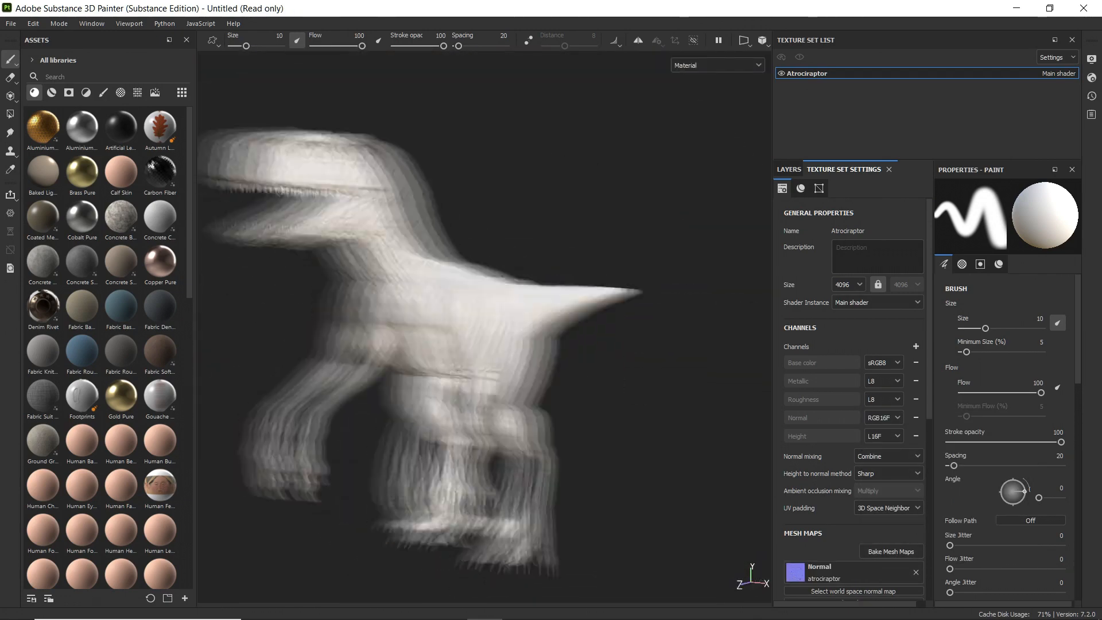
pyautogui.rightClick(815, 213)
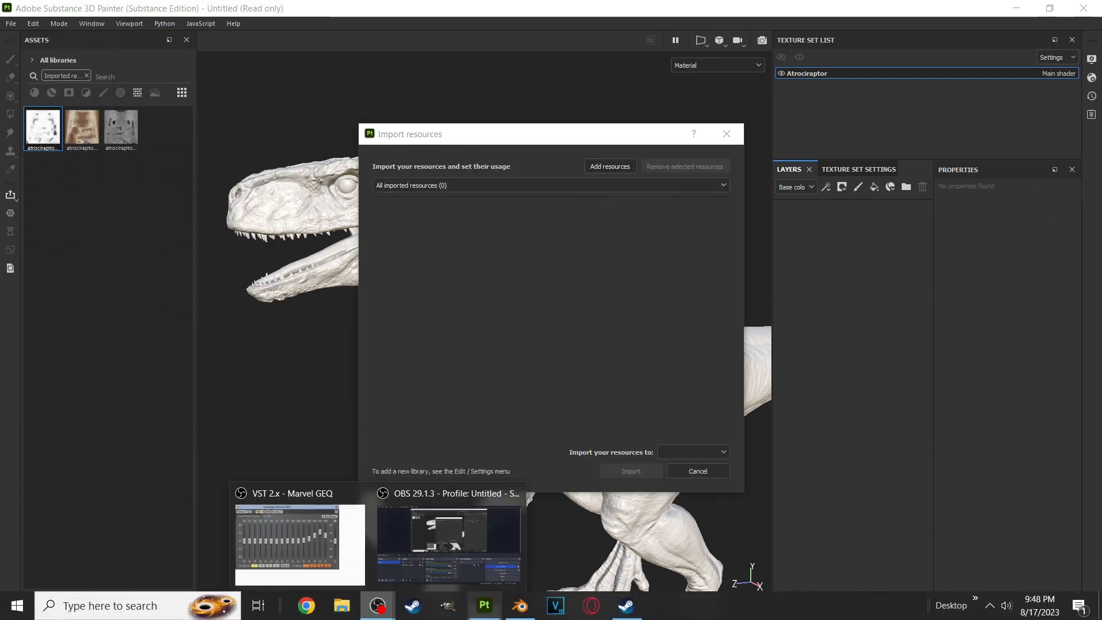
# Import the Atrociraptor texture files from unpack into assets and inspect the grey texture's details.
pyautogui.click(609, 166)
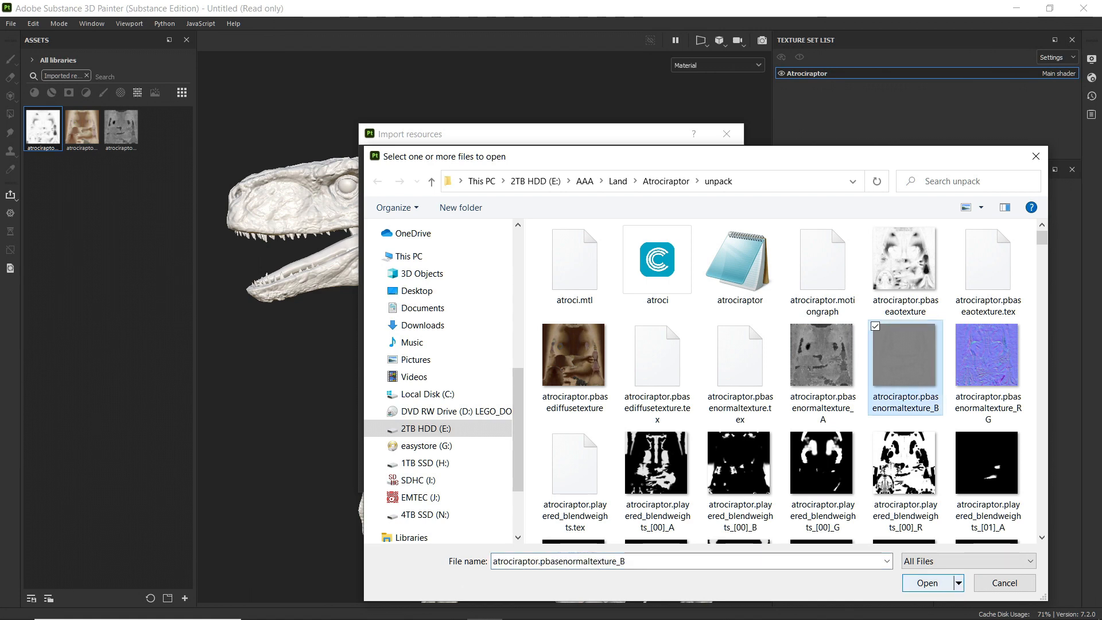
pyautogui.click(927, 583)
pyautogui.write('atroc')
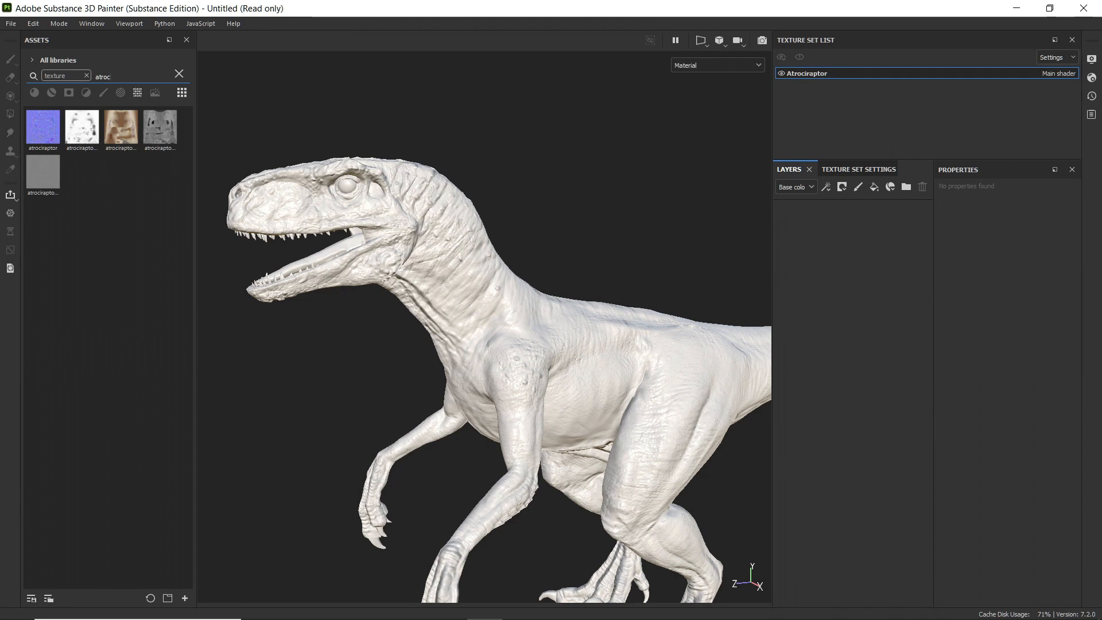
pyautogui.rightClick(42, 172)
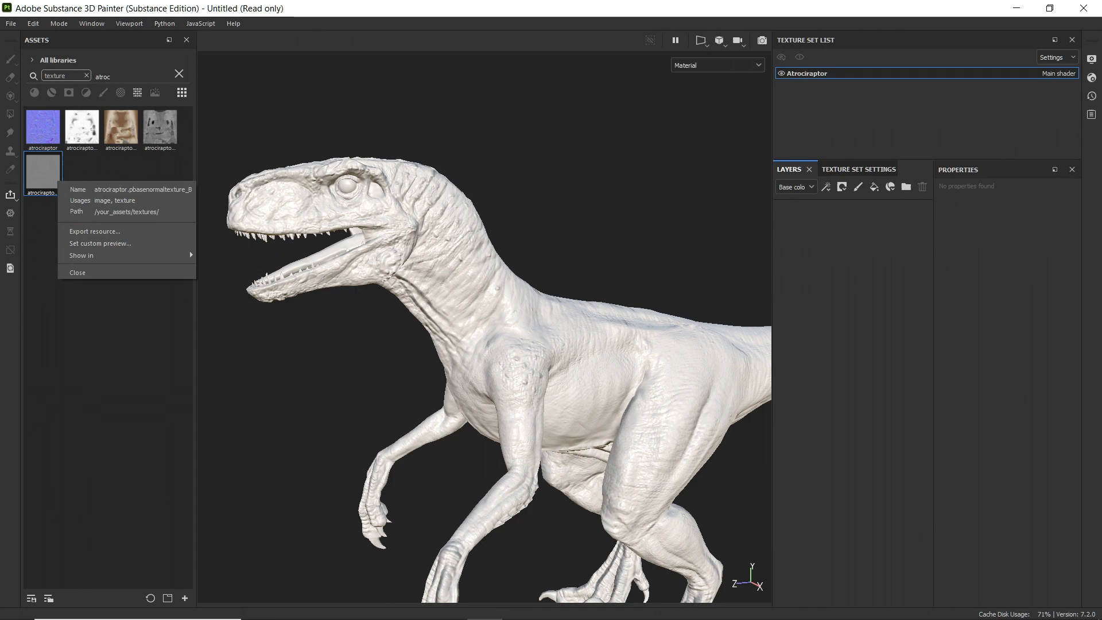
pyautogui.click(78, 272)
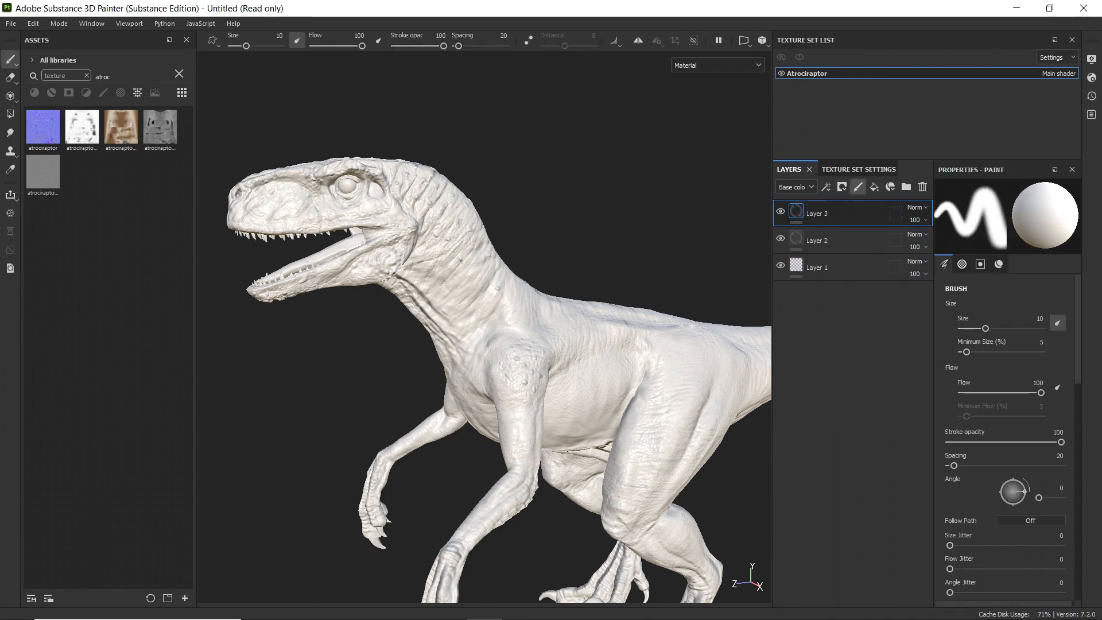
# Assign the AO texture to Layer 6 and the normaltexture_A detail to Layer 4, then show texture set settings.
pyautogui.rightClick(817, 348)
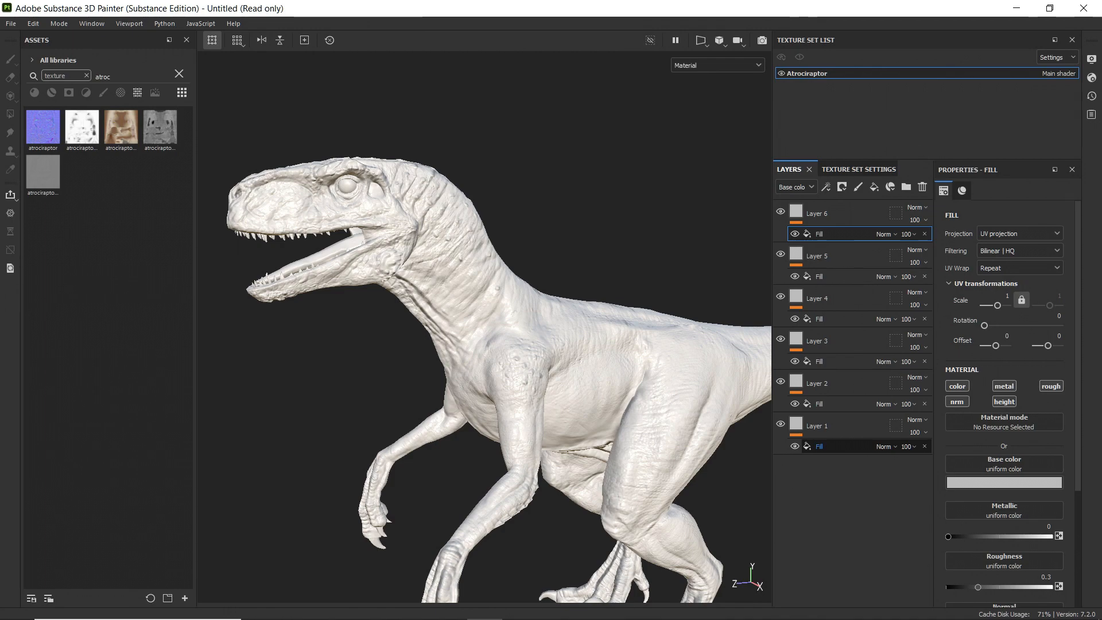
pyautogui.click(81, 127)
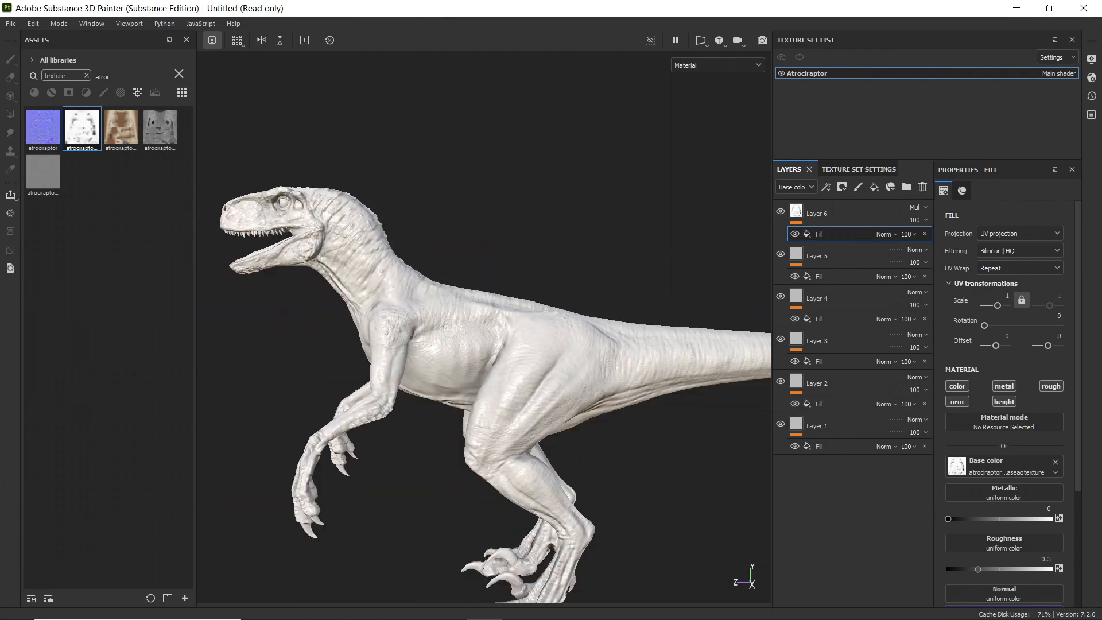
pyautogui.click(7, 60)
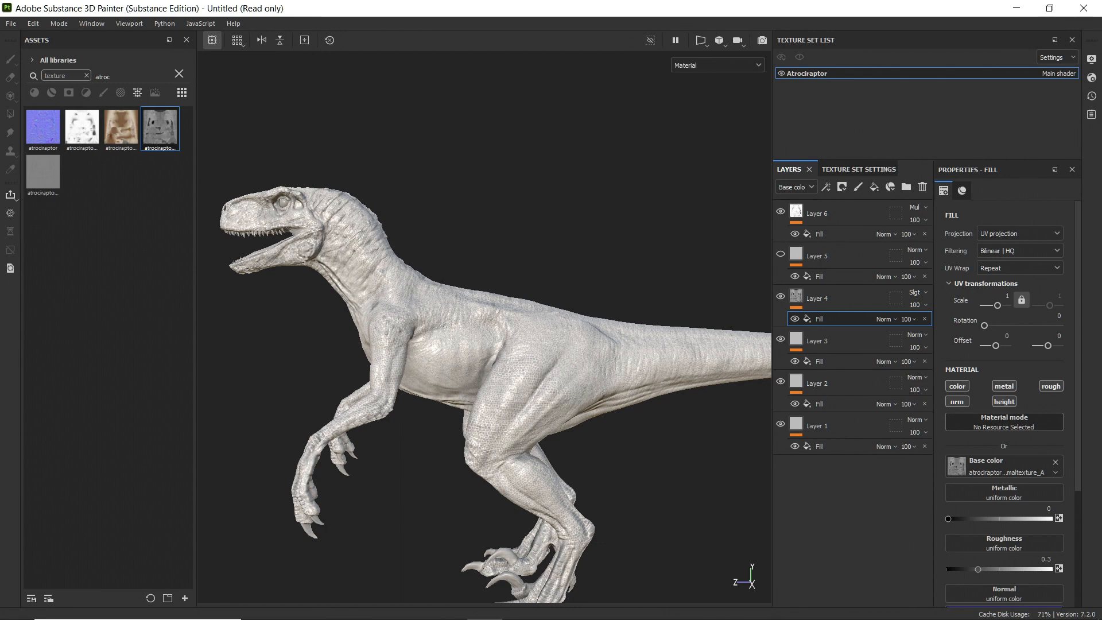
pyautogui.click(859, 169)
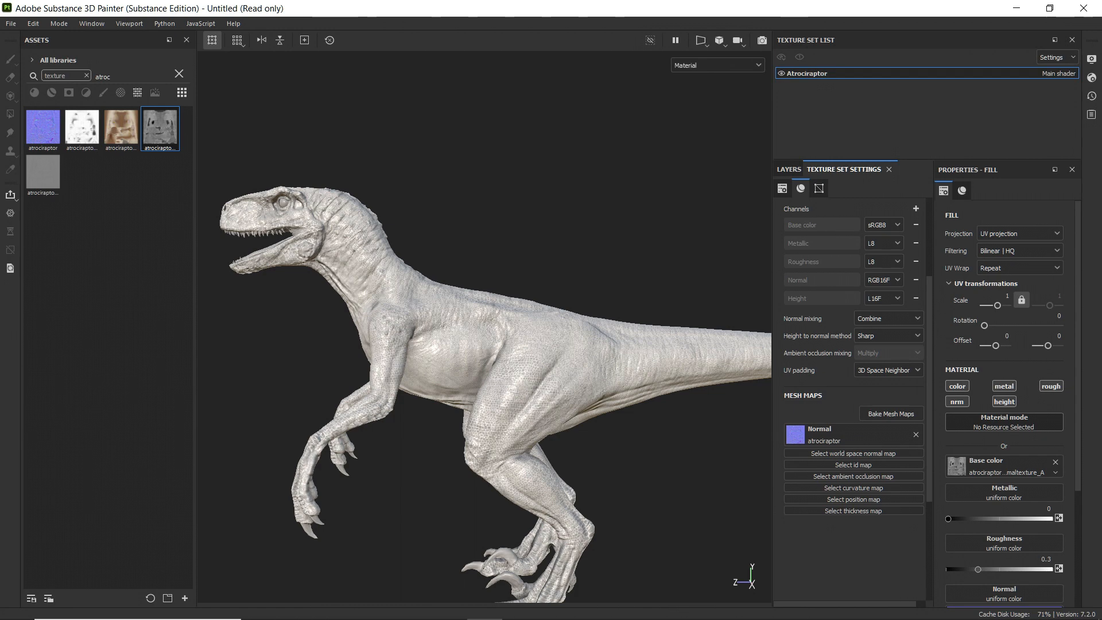
# Bake the AO, Curvature and Thickness maps, then search 'curv' for the baked curvature map.
pyautogui.click(890, 413)
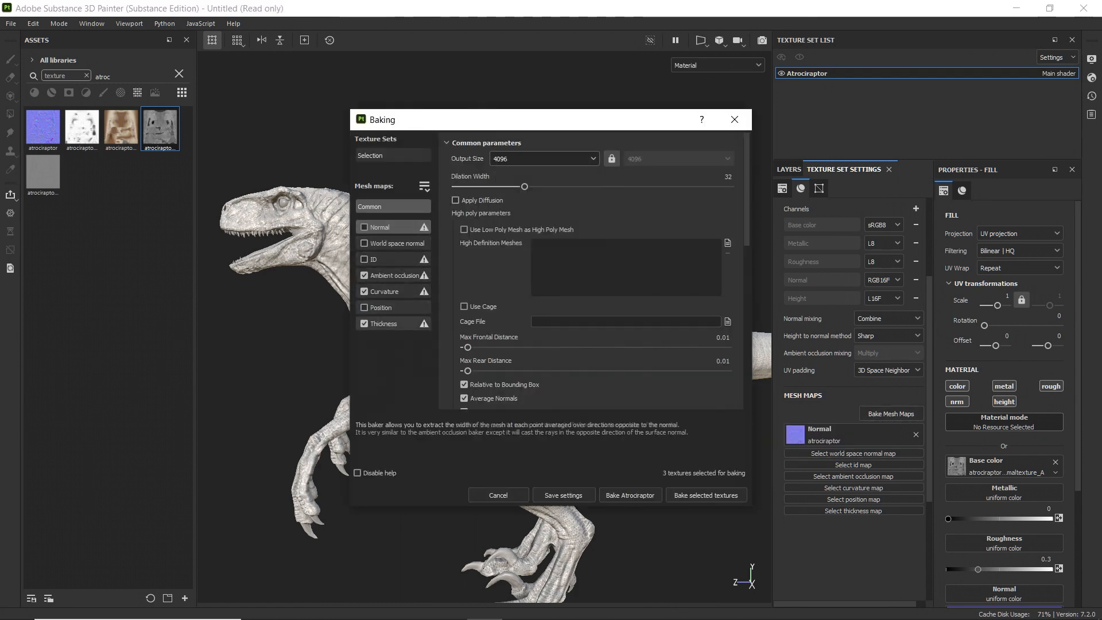
pyautogui.click(381, 291)
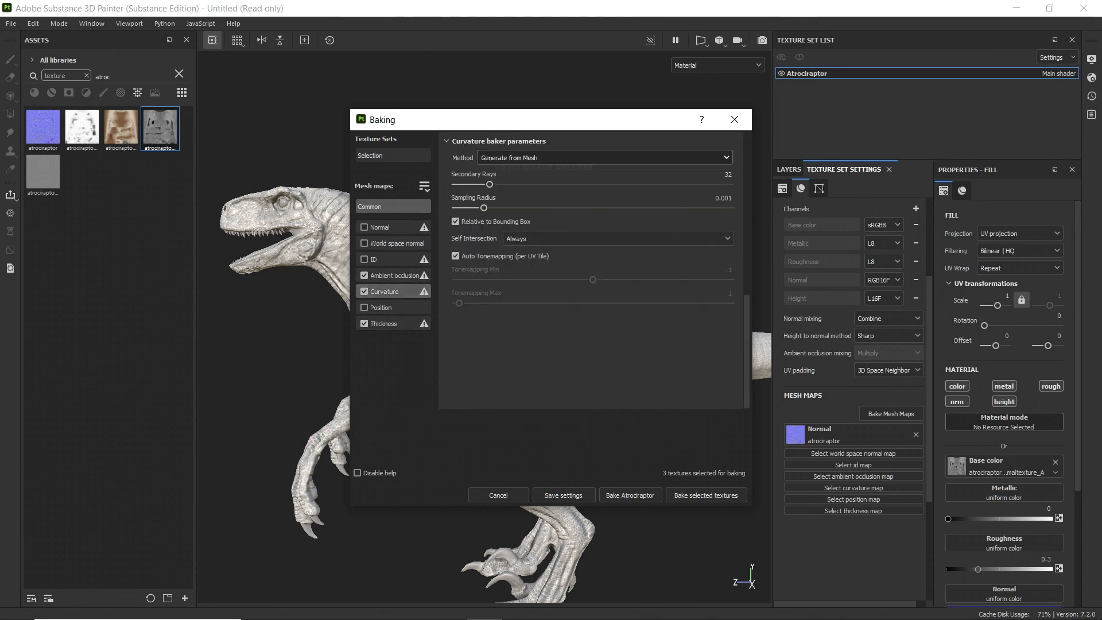
pyautogui.click(604, 157)
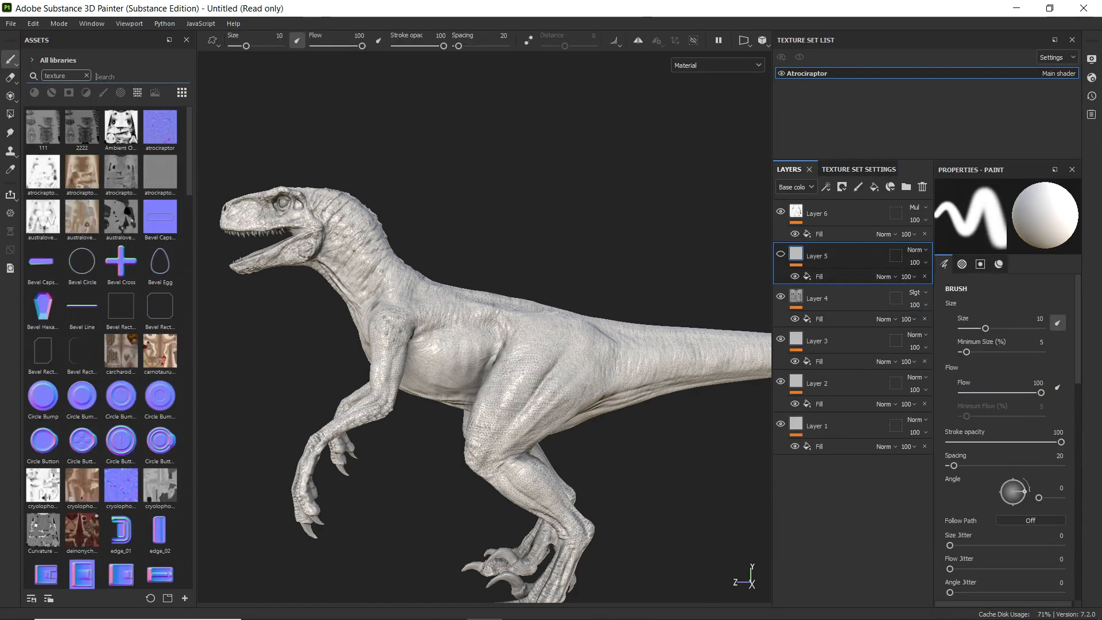
pyautogui.write('curv')
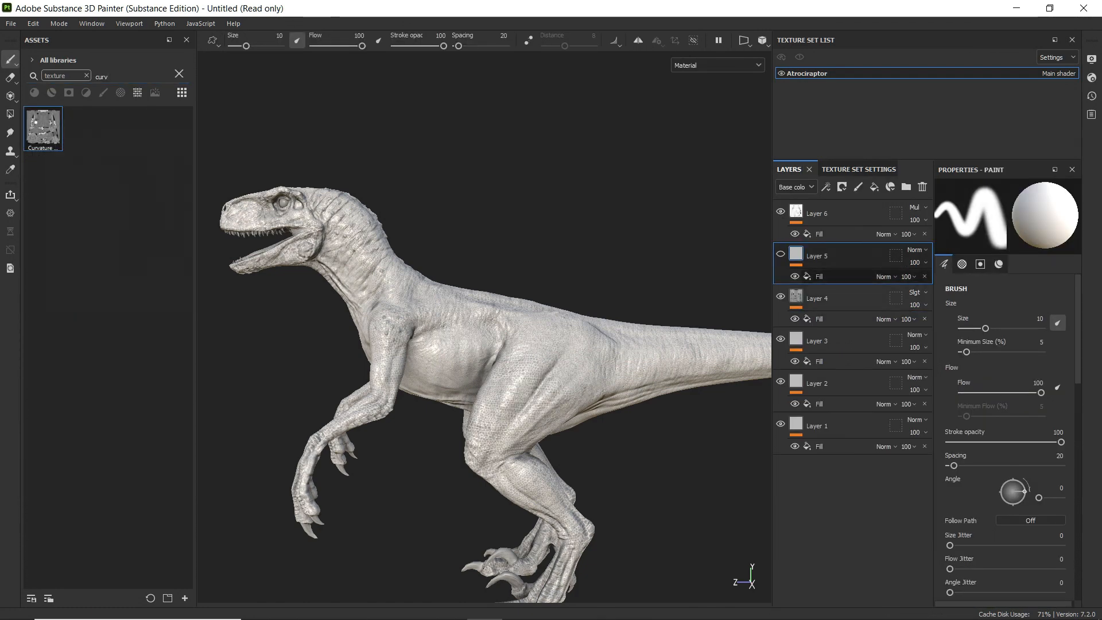
# Overlay the Curvature map on Layer 5 at 40 and put the brown diffuse texture on Layer 1.
pyautogui.click(819, 275)
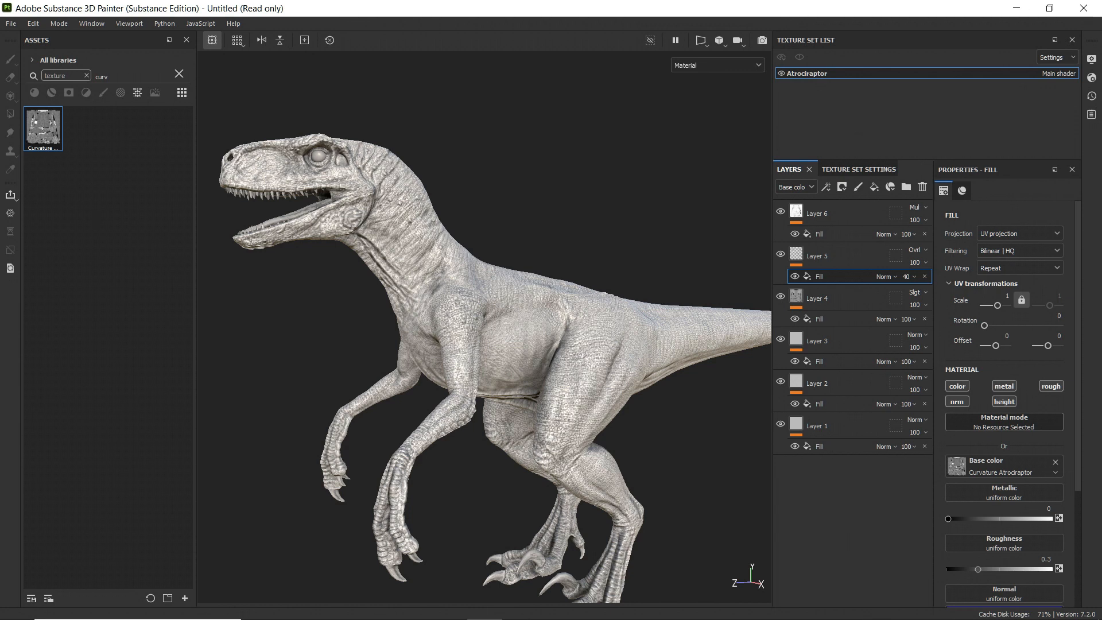
pyautogui.rightClick(817, 339)
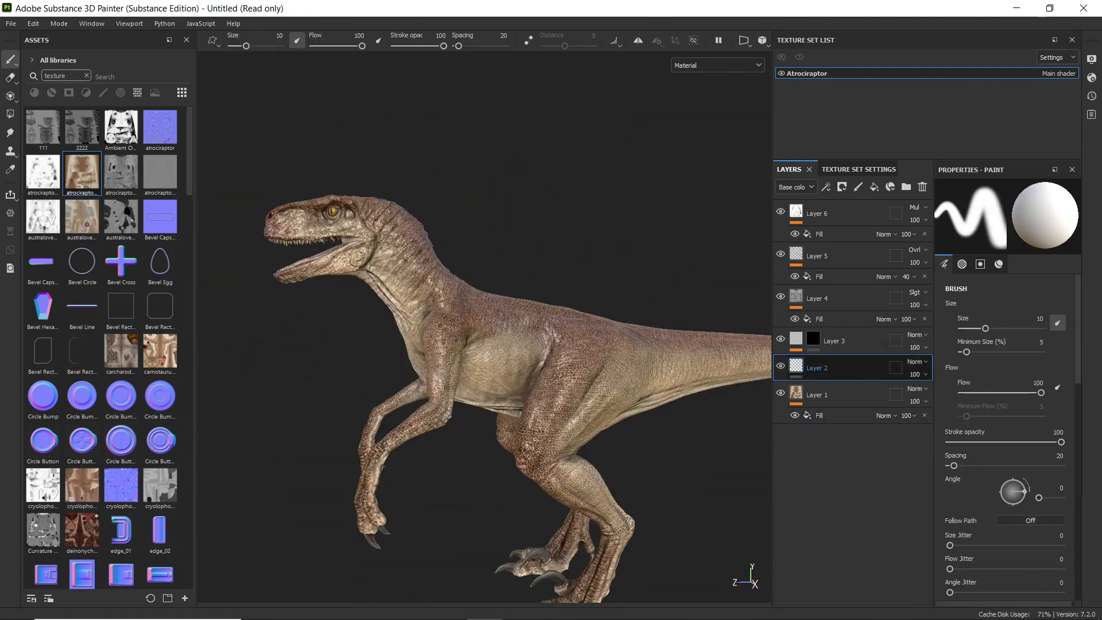
# Paint Layer 2 red across the Atrociraptor's body over the brown skin.
pyautogui.click(980, 264)
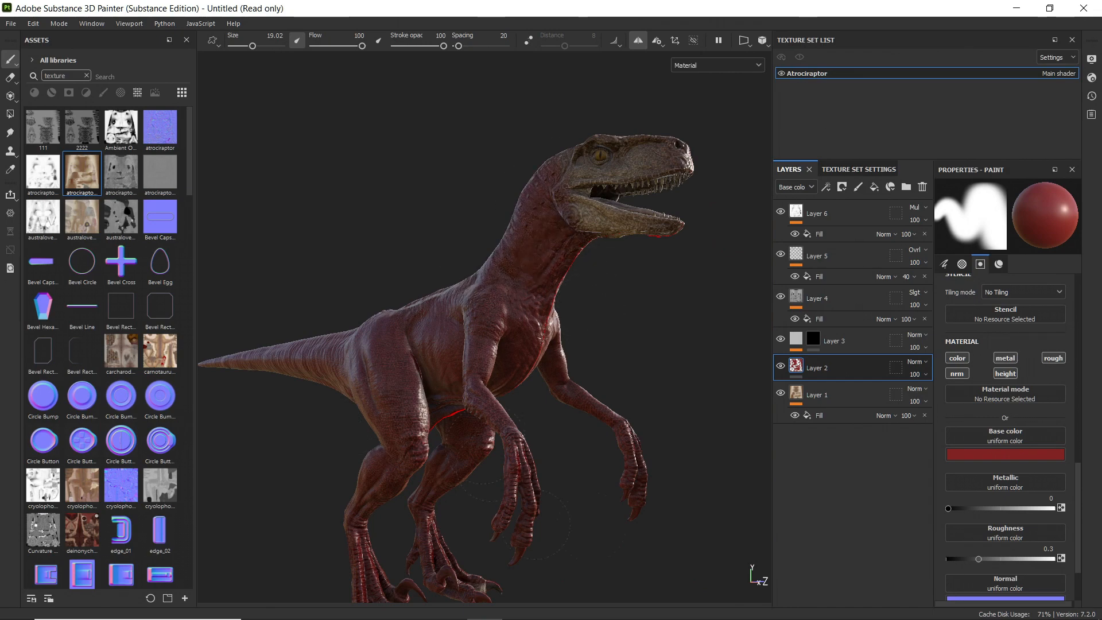
pyautogui.moveTo(492, 281); pyautogui.dragTo(351, 351)
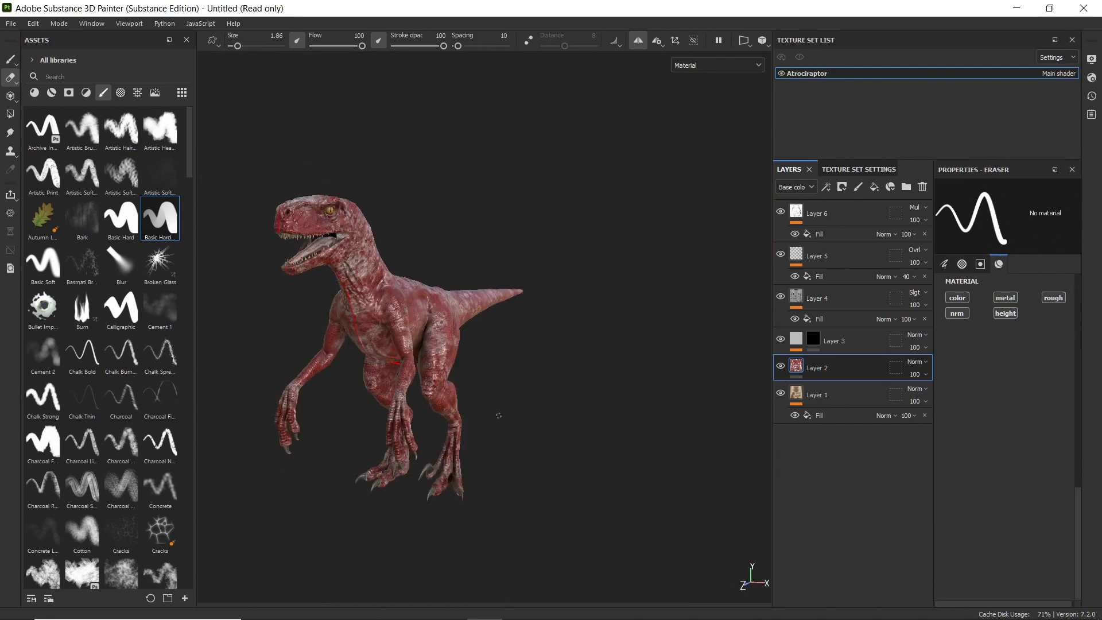
pyautogui.click(9, 24)
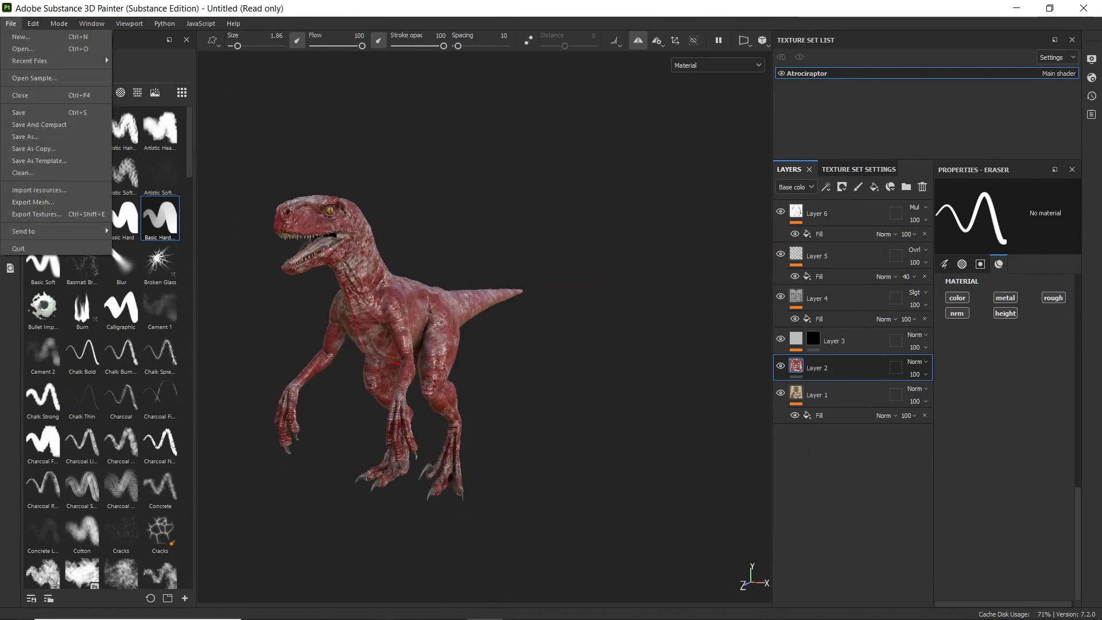
# Export the seven texture PNGs into the unpack/red output folder.
pyautogui.click(32, 213)
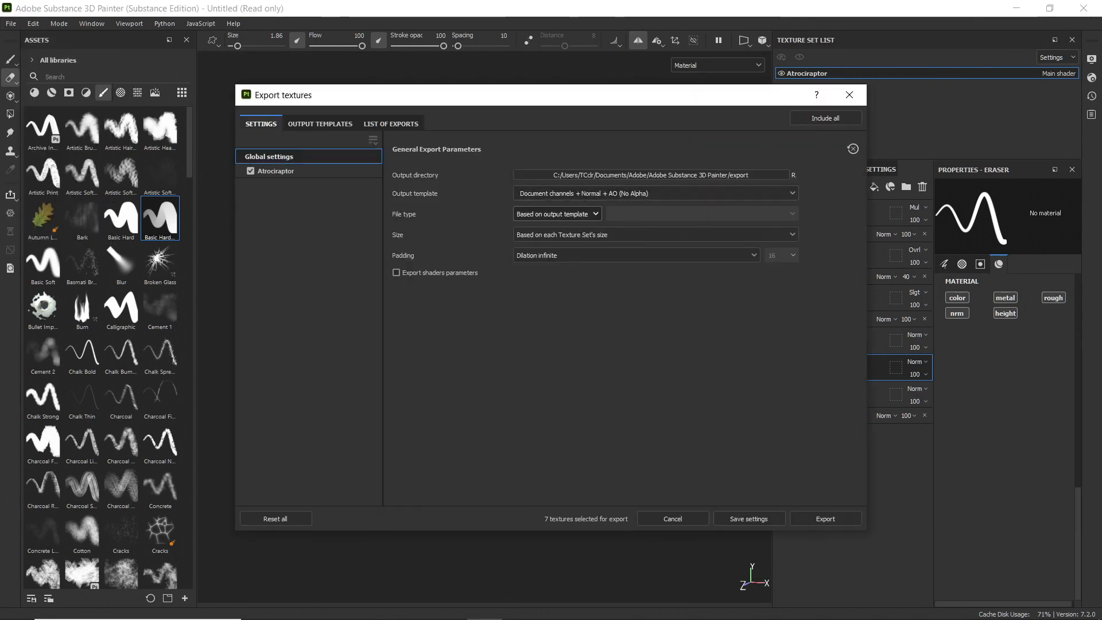
pyautogui.click(655, 234)
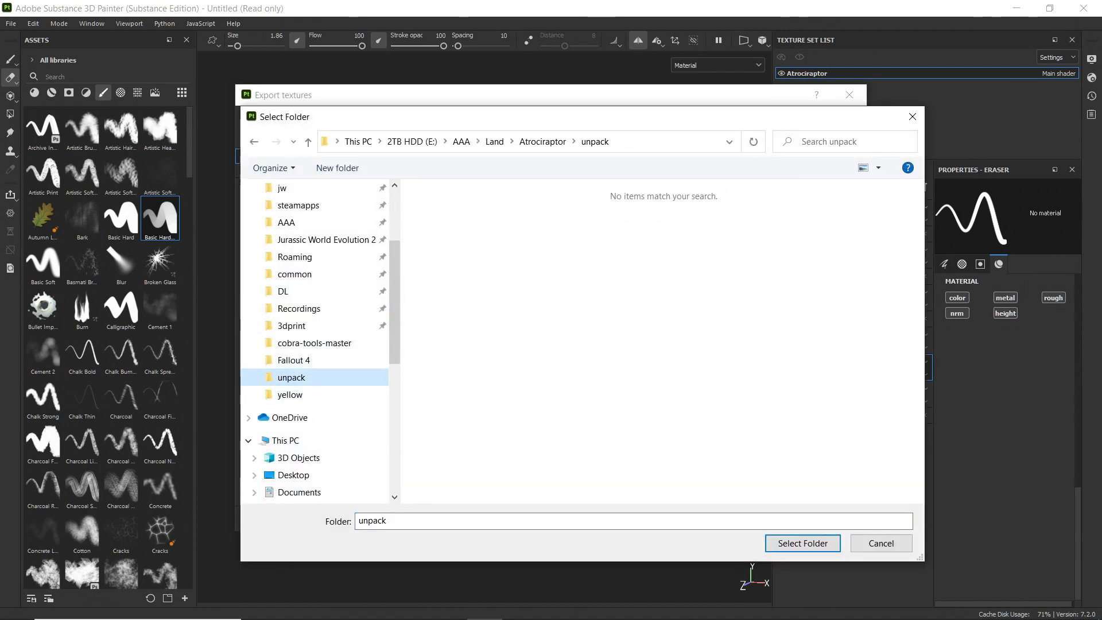
pyautogui.click(802, 543)
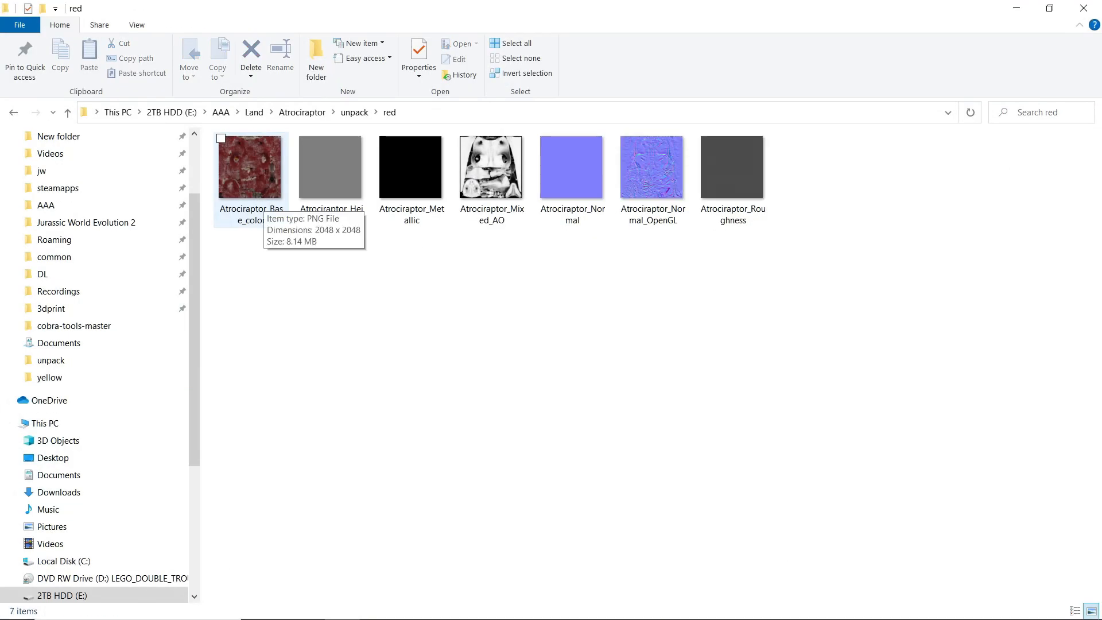
# Open Atrociraptor_Base_color.png from the red folder in GIMP.
pyautogui.click(250, 167)
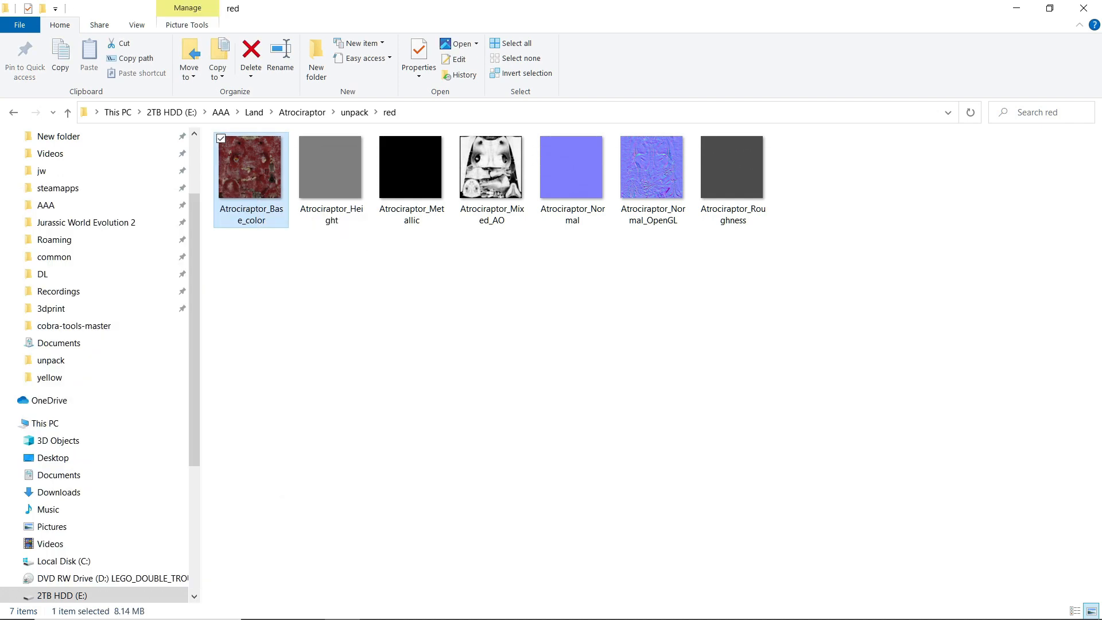
pyautogui.doubleClick(251, 167)
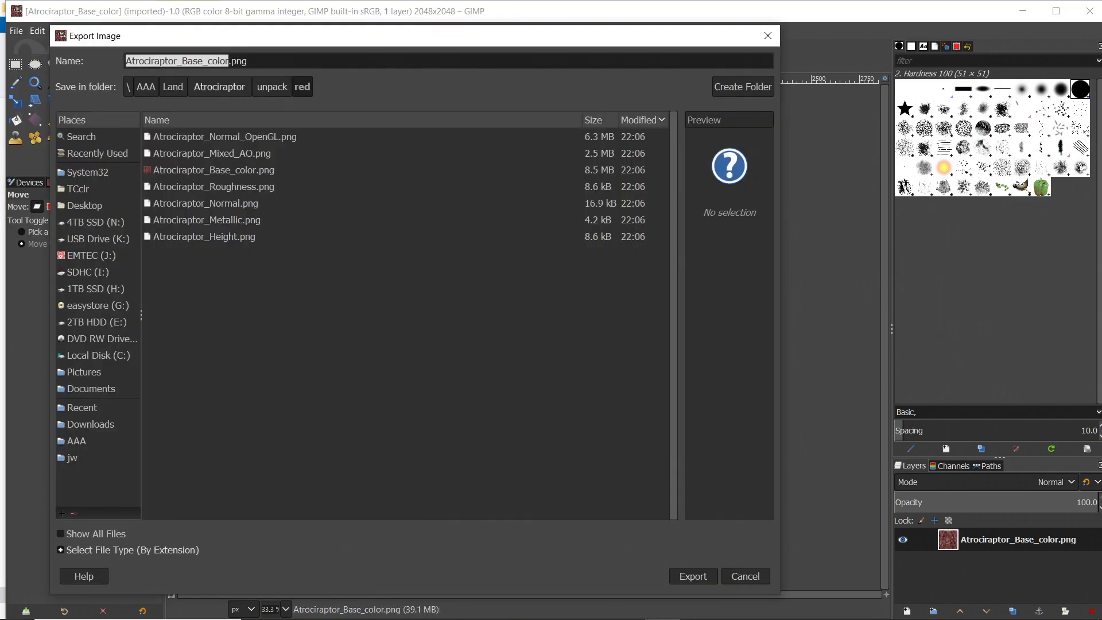
# Name the export atrociraptor.pbasediffusetexture.png, copied from the unpack folder's original texture.
pyautogui.click(271, 88)
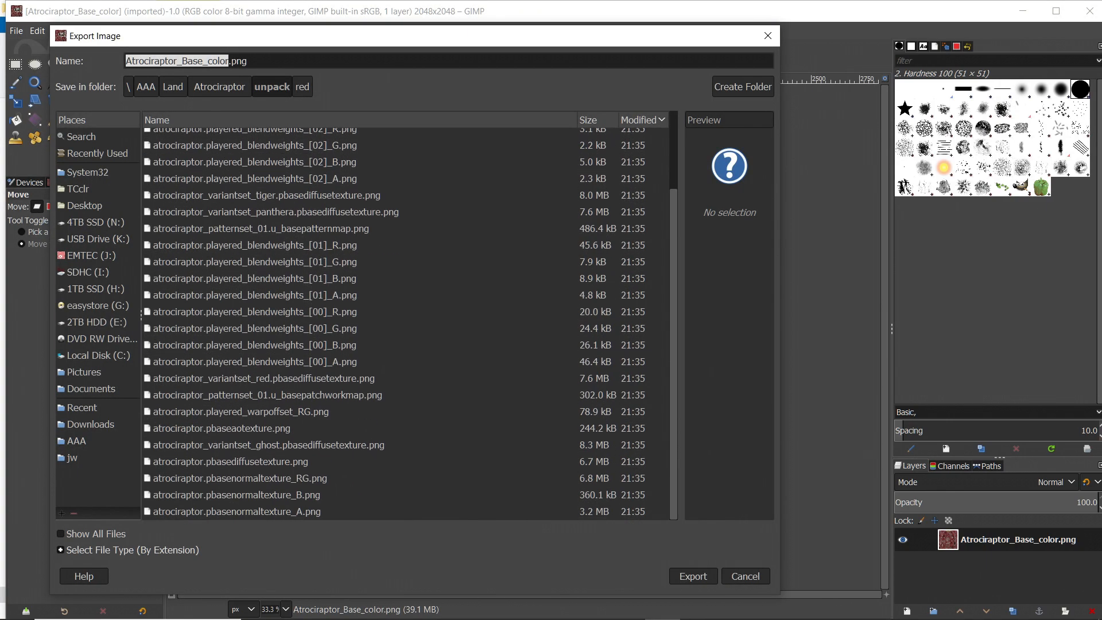
pyautogui.click(302, 87)
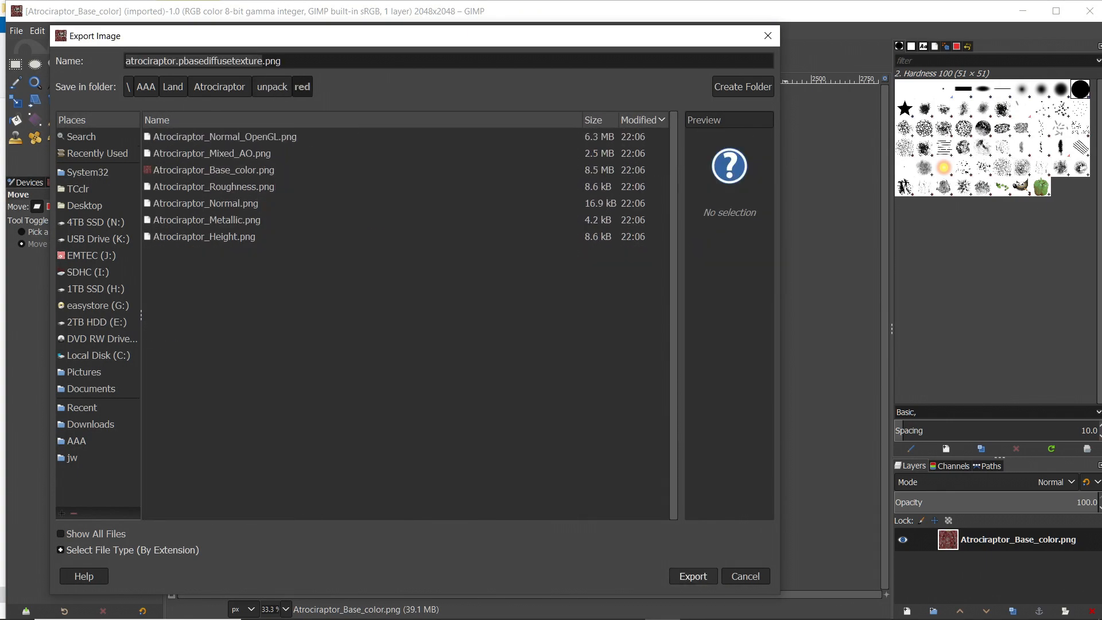